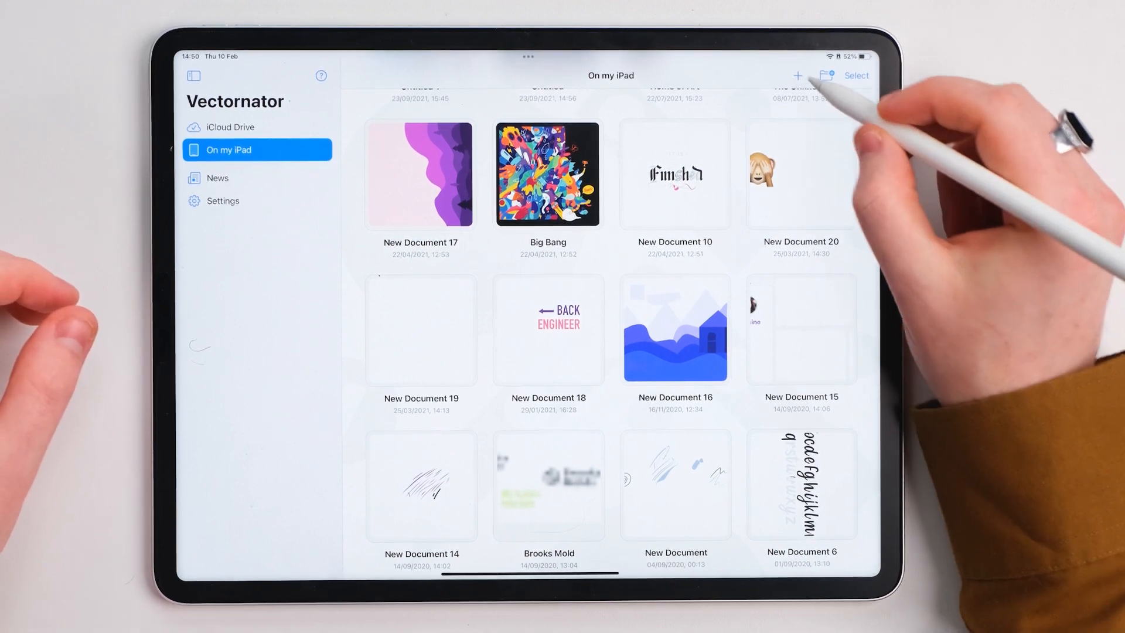
Step: Start a custom-size document named 'Business card'
click(796, 75)
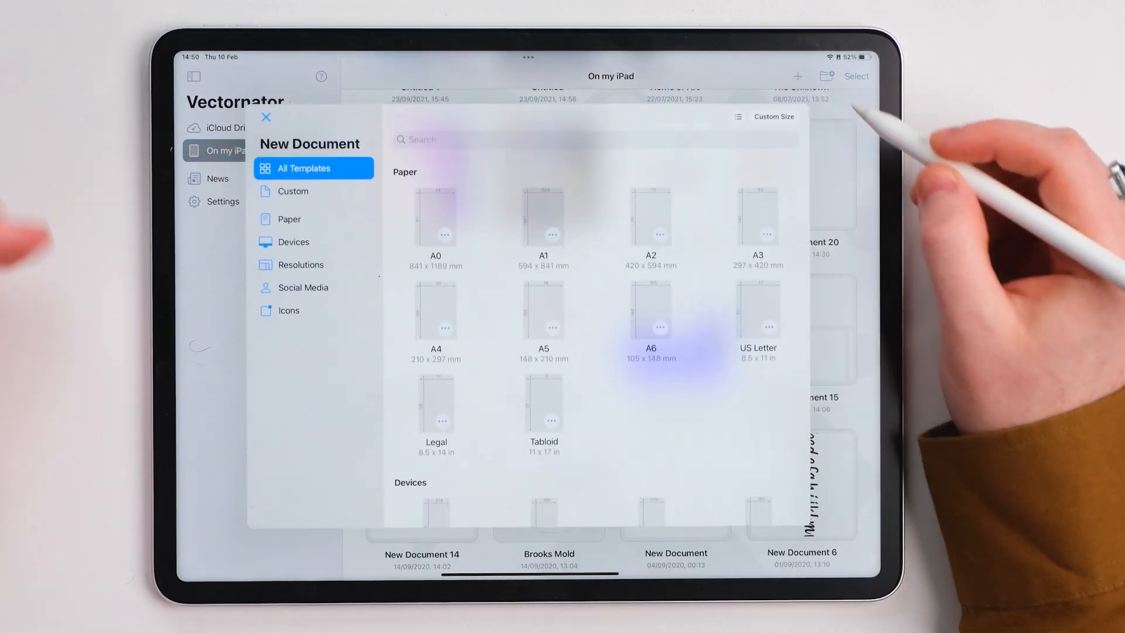
click(292, 191)
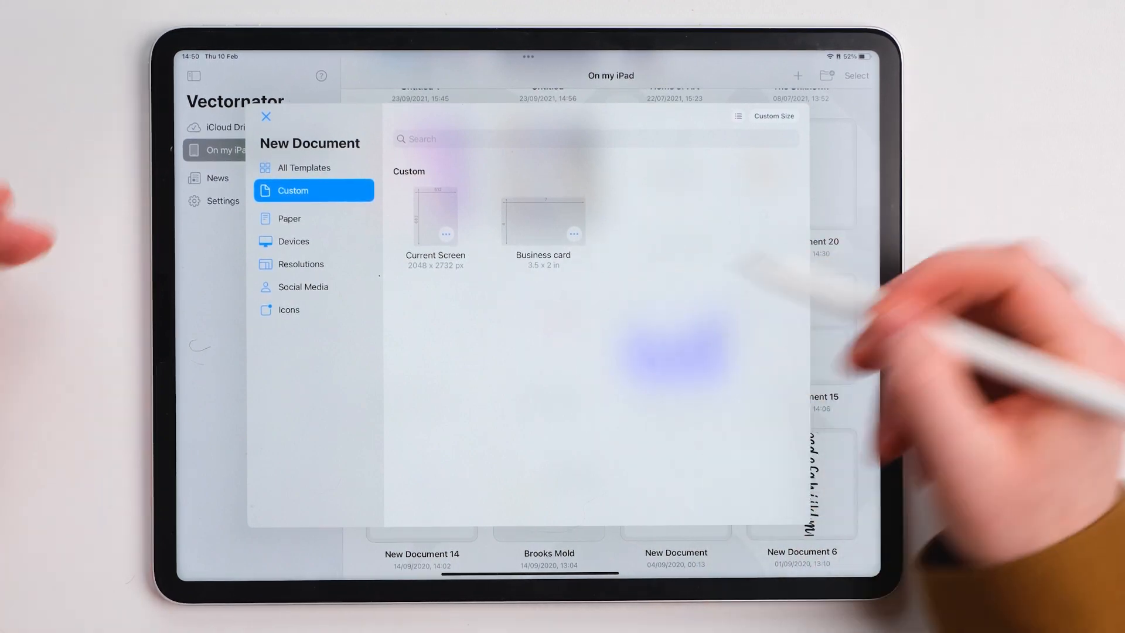
click(303, 167)
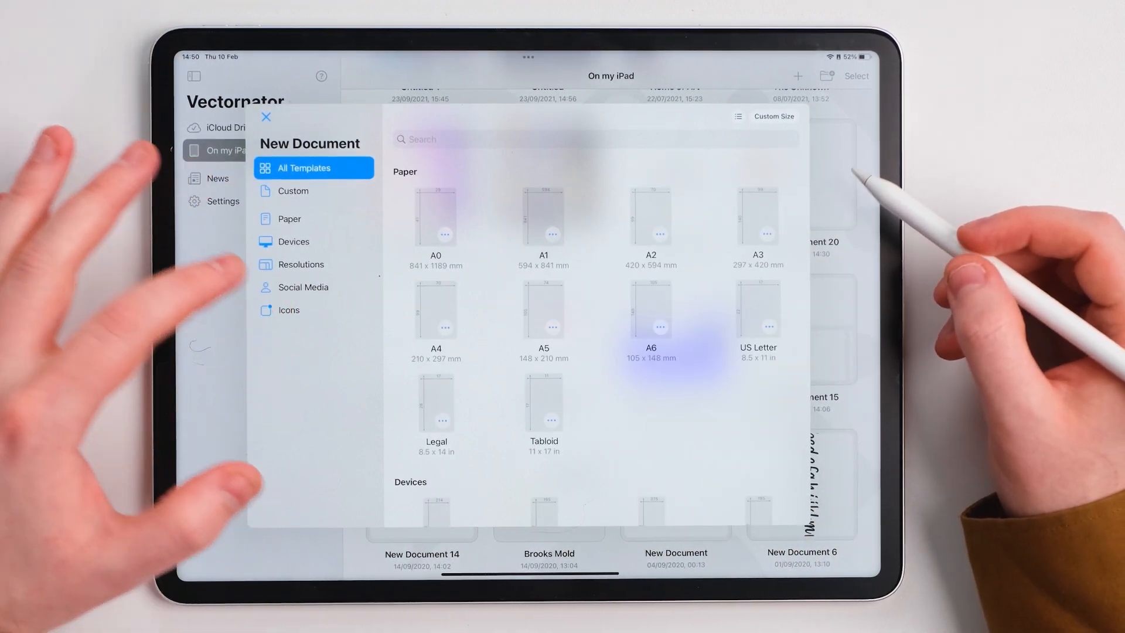
click(774, 116)
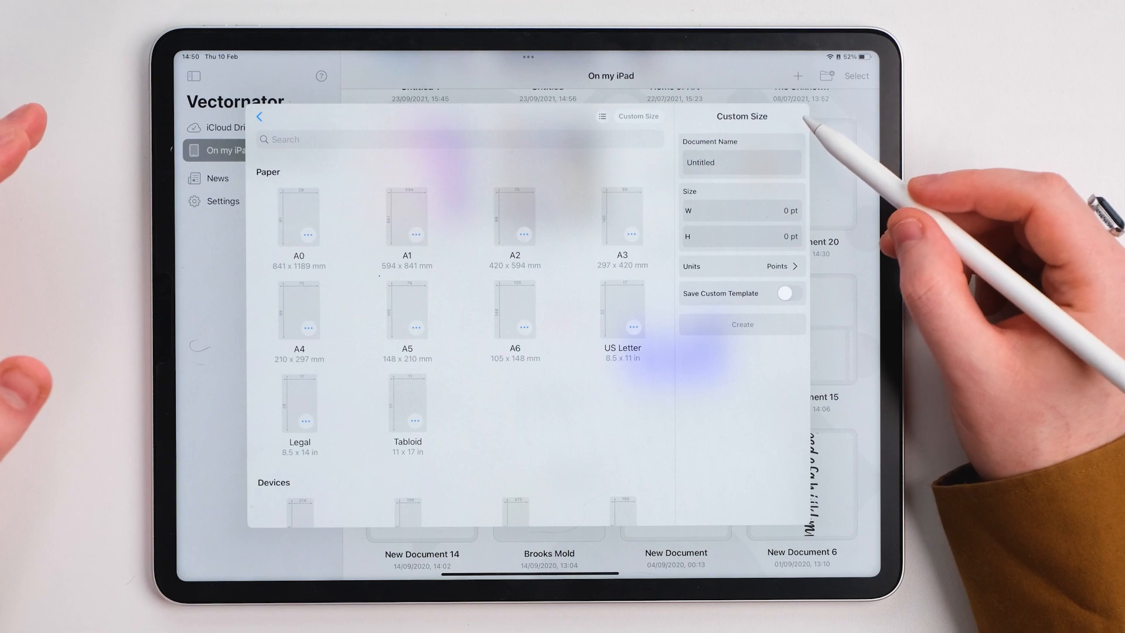
click(741, 162)
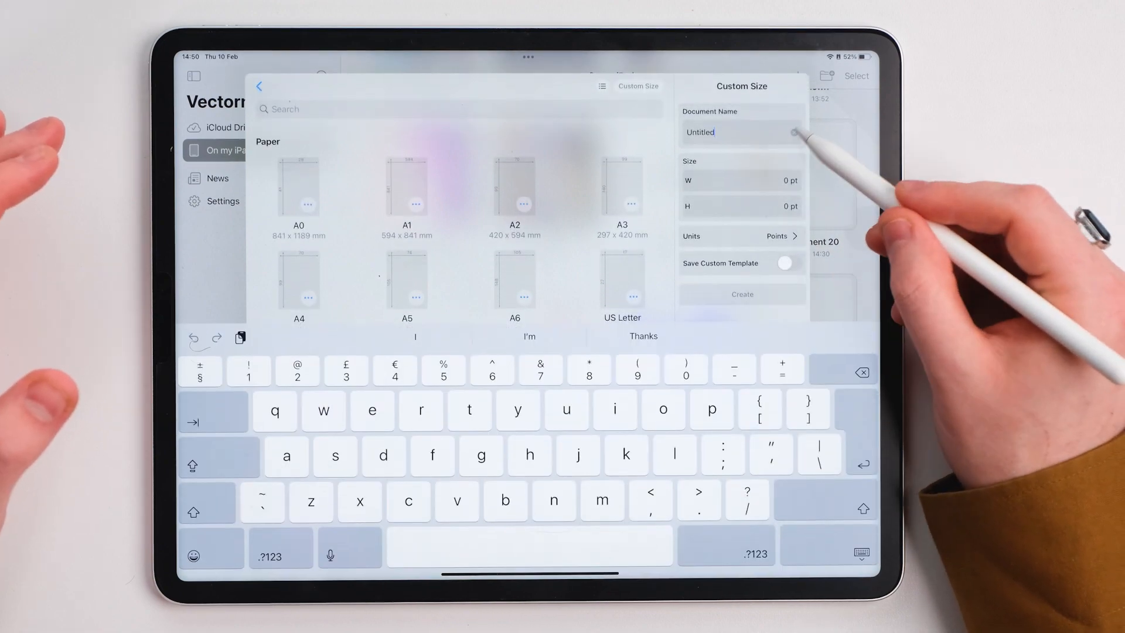
text(Business)
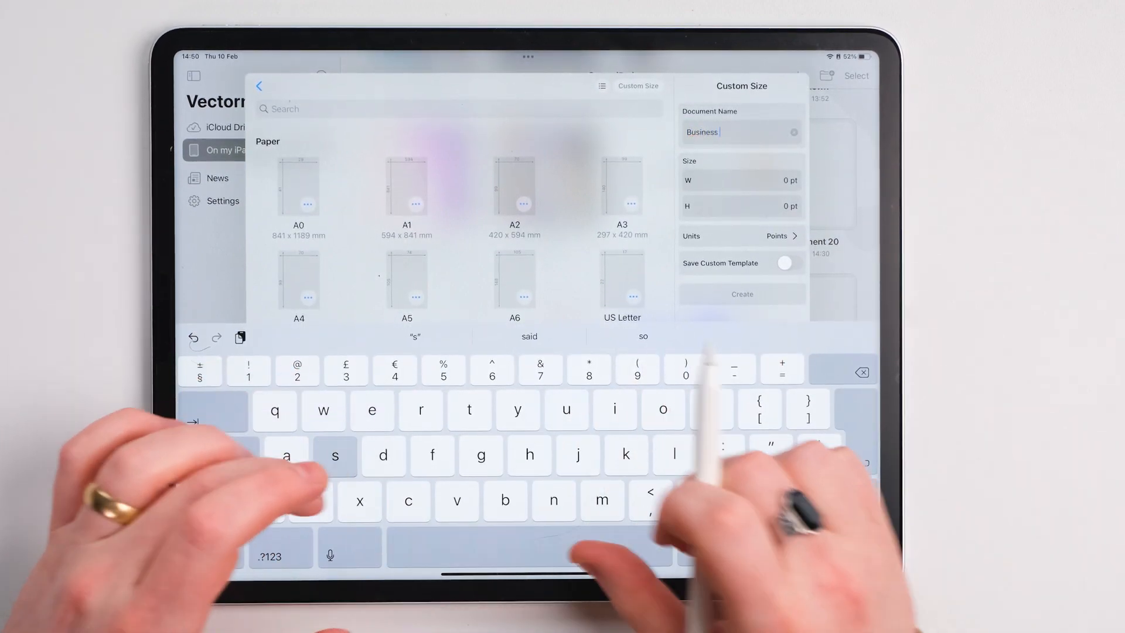
text(card)
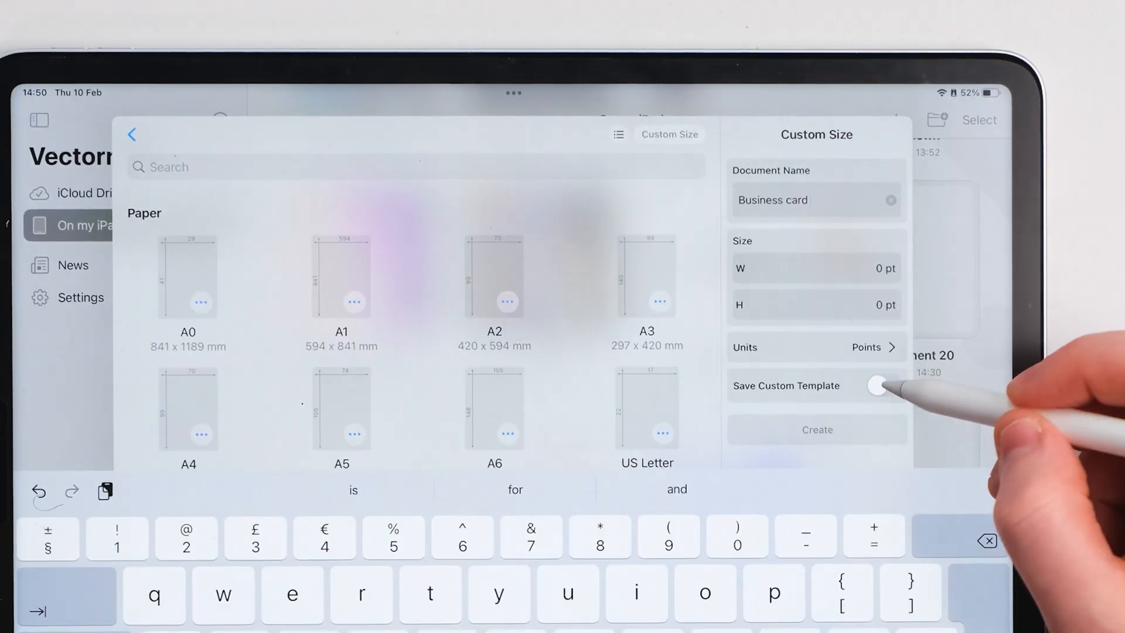
Step: Save the settings as template 'Card' and set the size to 3.75 × 2.5 in
click(885, 386)
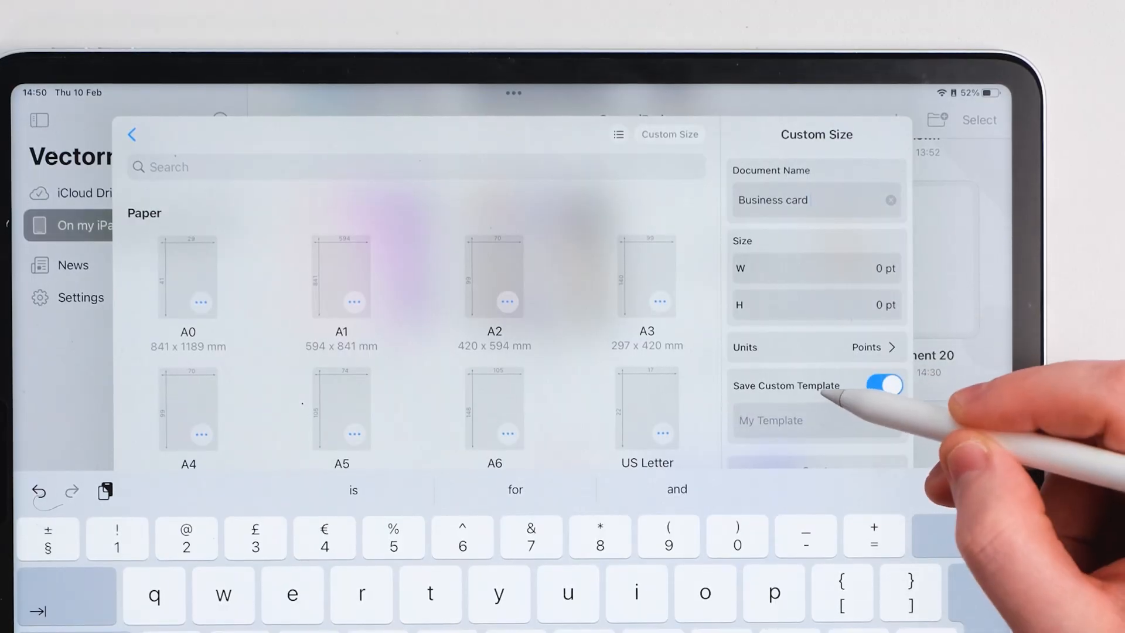
text(Card)
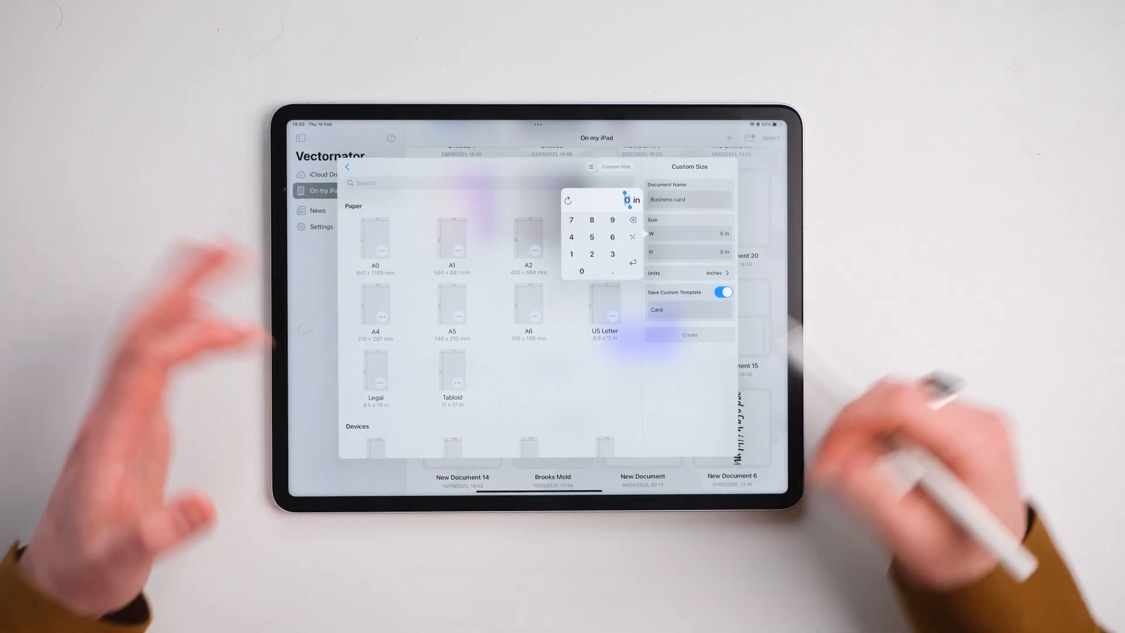
click(612, 254)
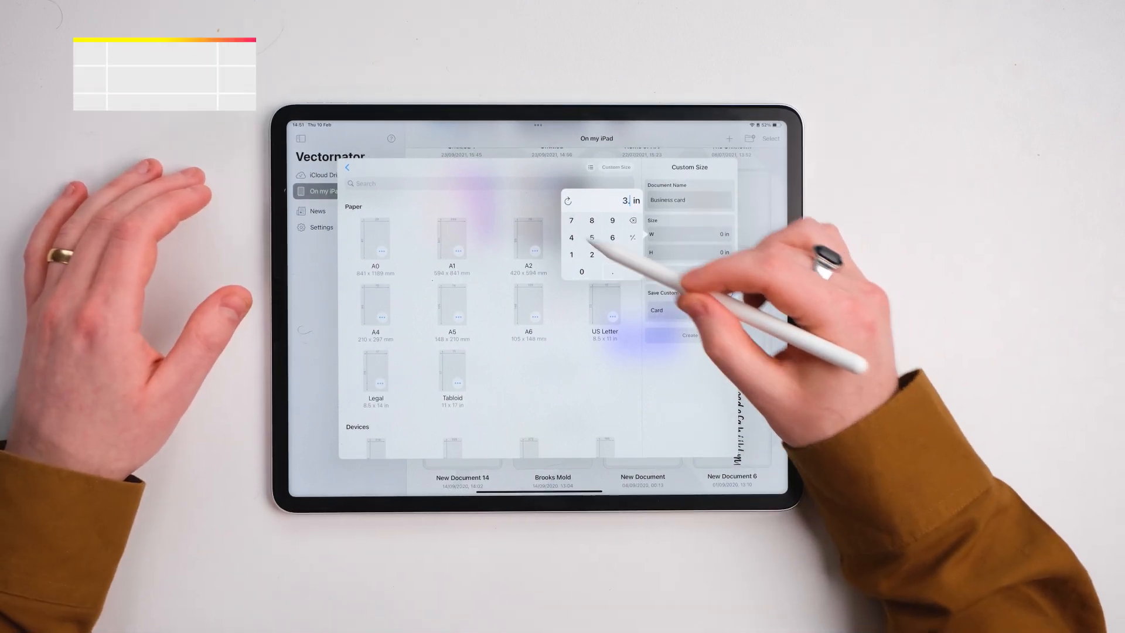
click(591, 237)
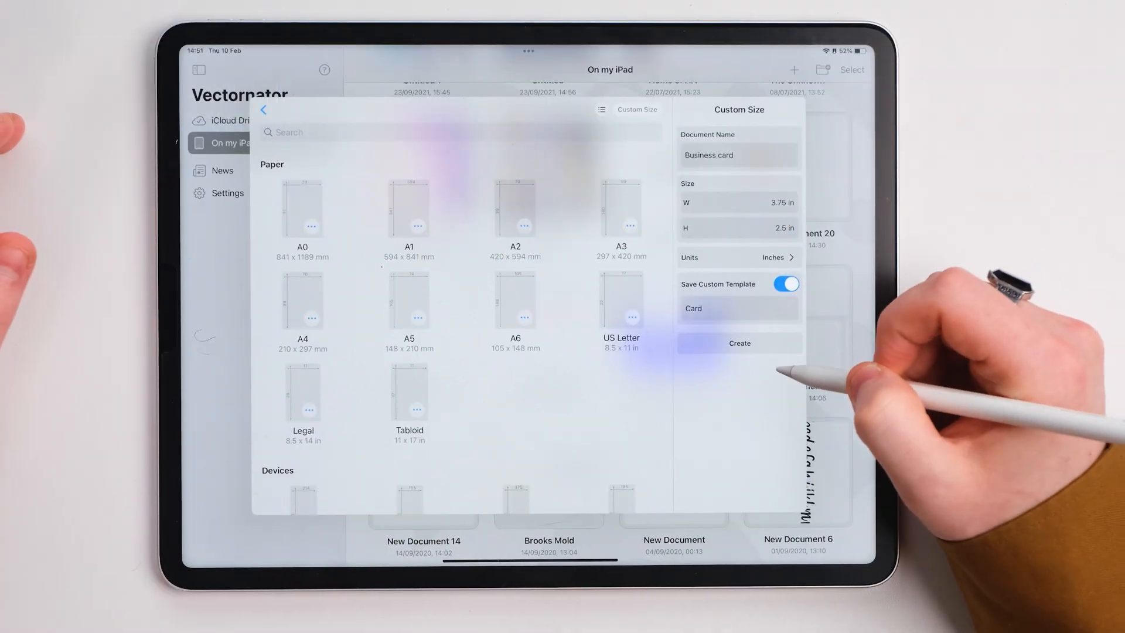
Step: Create the 3.75 × 2.5 in Business card document
click(739, 343)
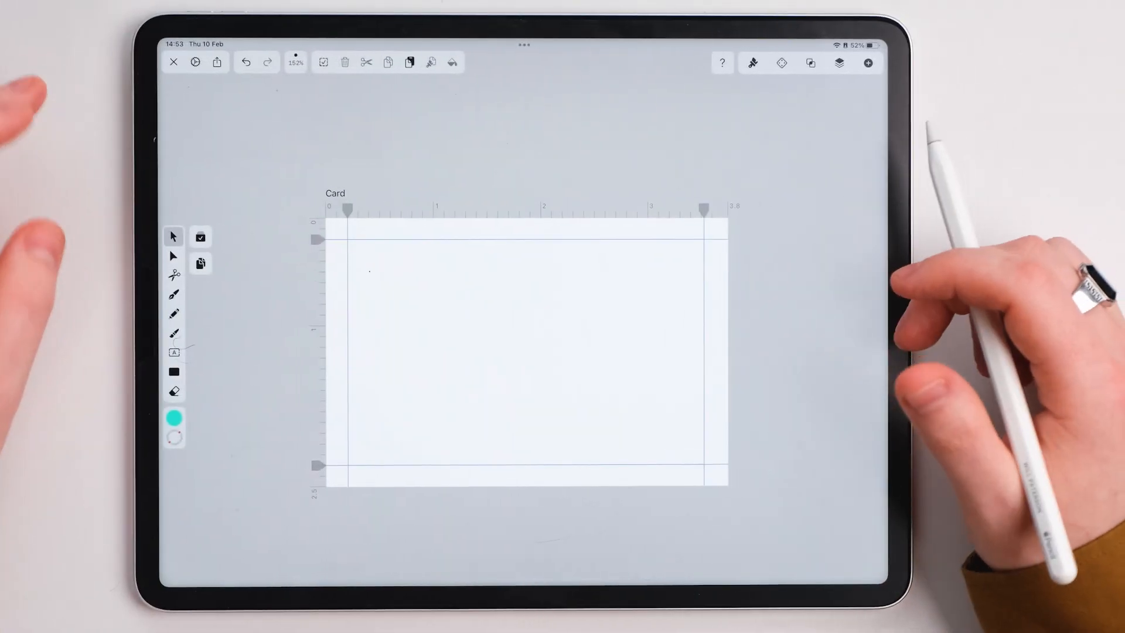
mouse_move(703, 237)
text(Card)
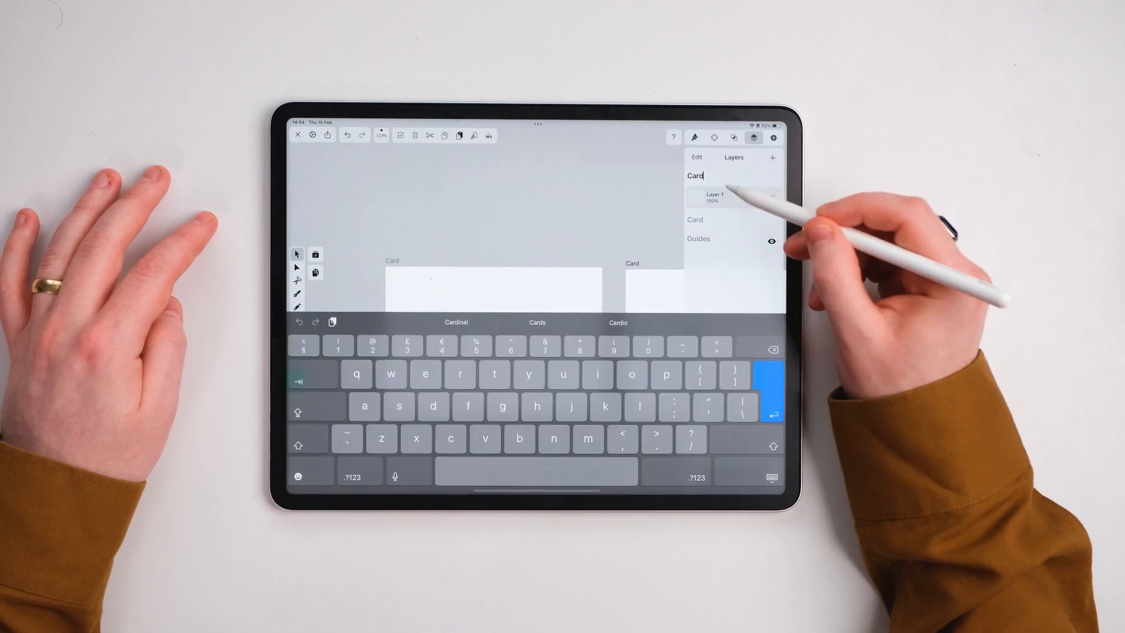
Step: Rename the second artboard 'Card back' and return to the canvas
text(back)
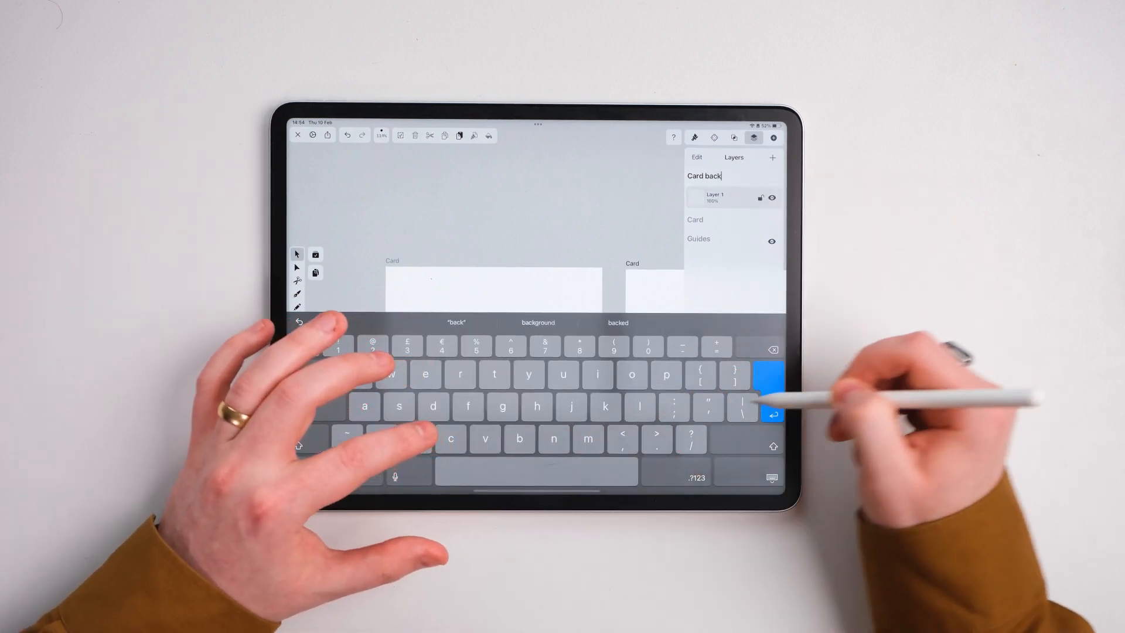
key(return)
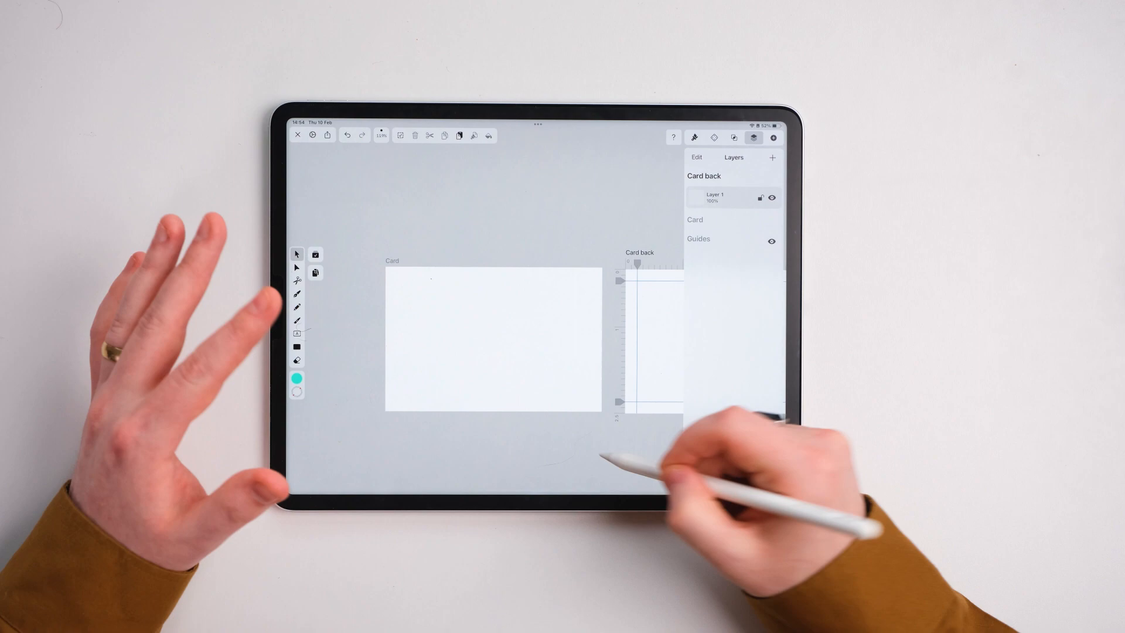
click(752, 137)
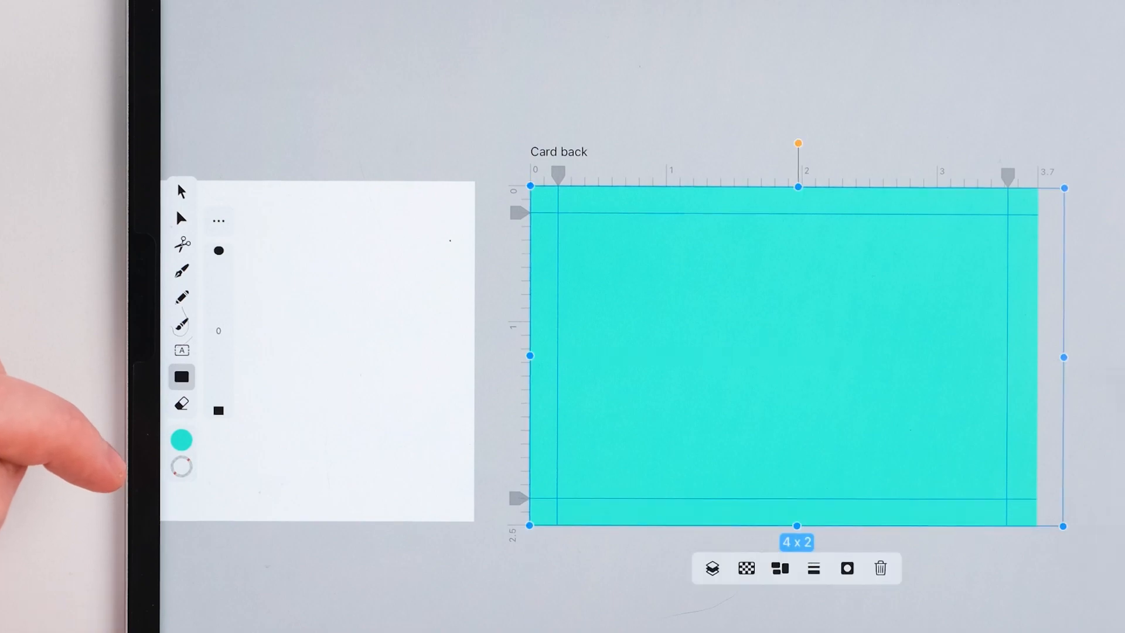
Step: Fill the Card back rectangle with a dark near-black colour
click(746, 421)
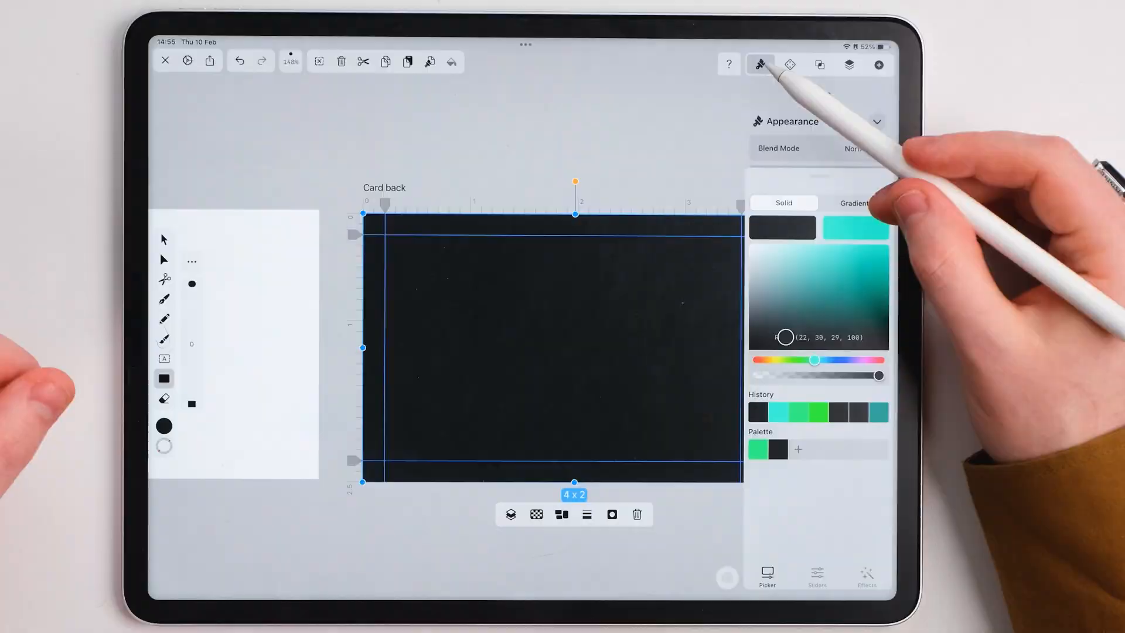
click(849, 65)
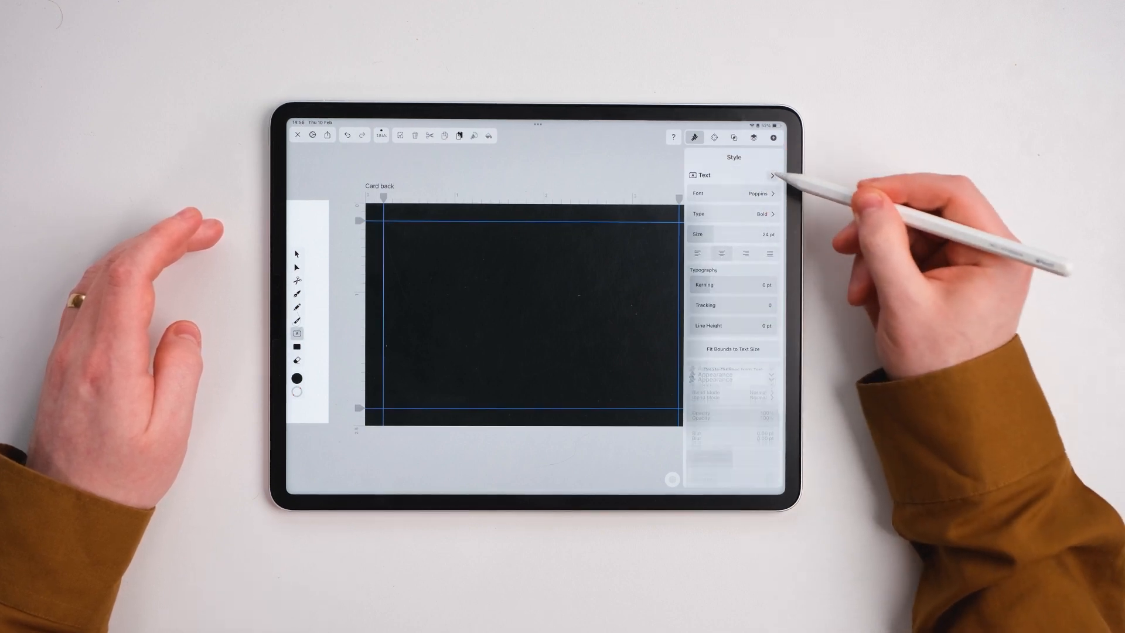
Step: Add a placeholder text box on the card back and edit it to 'Logotype'
scroll(down, 3)
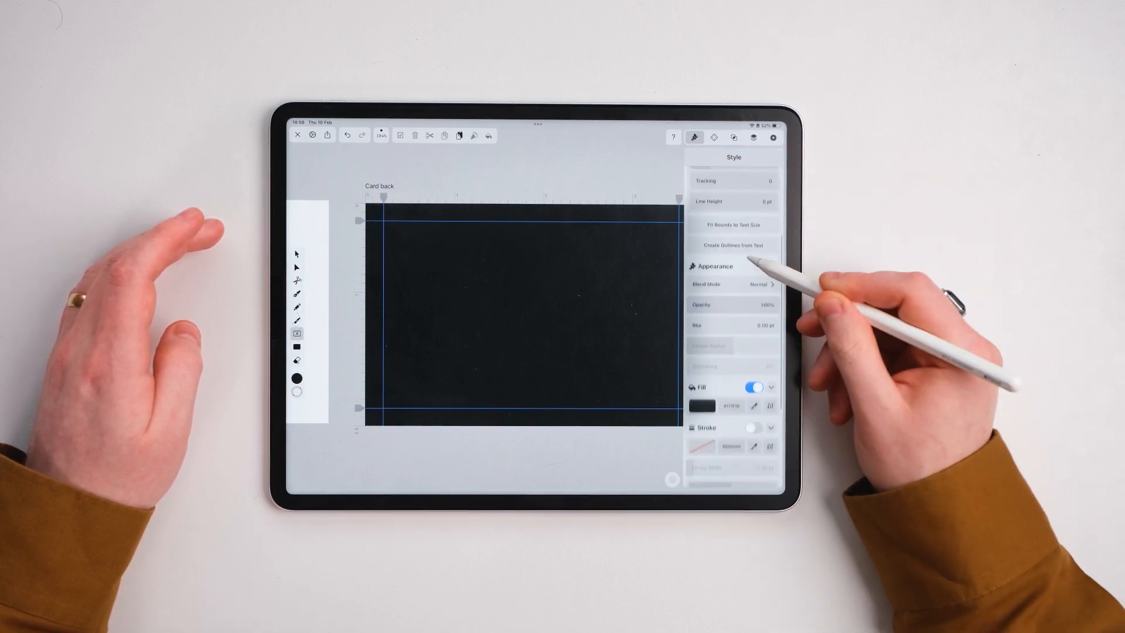
click(698, 406)
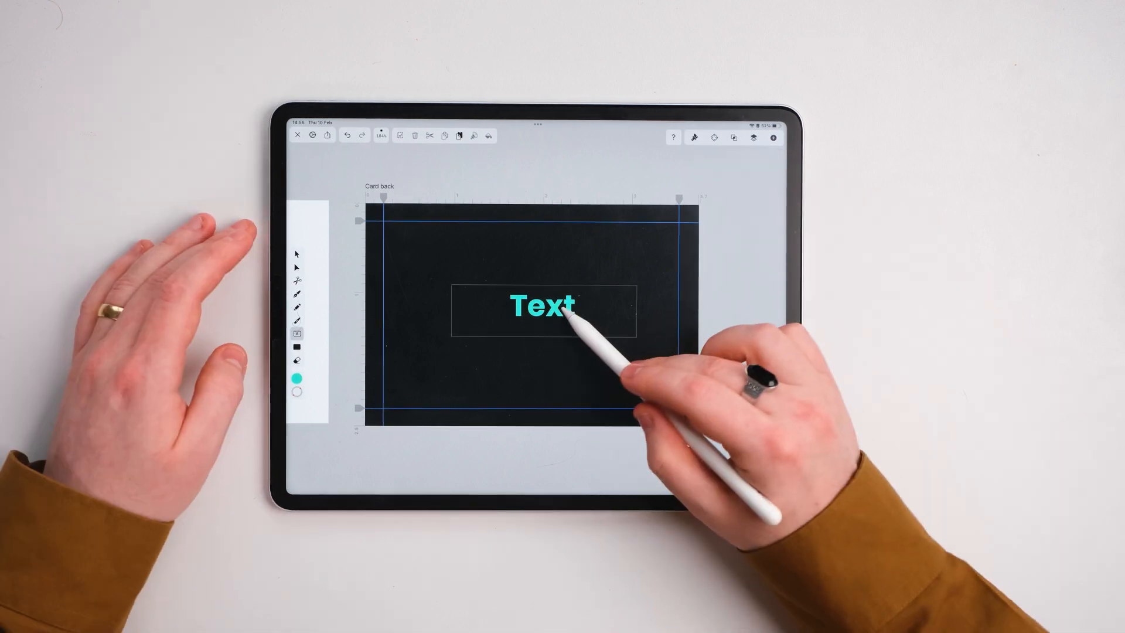
click(545, 305)
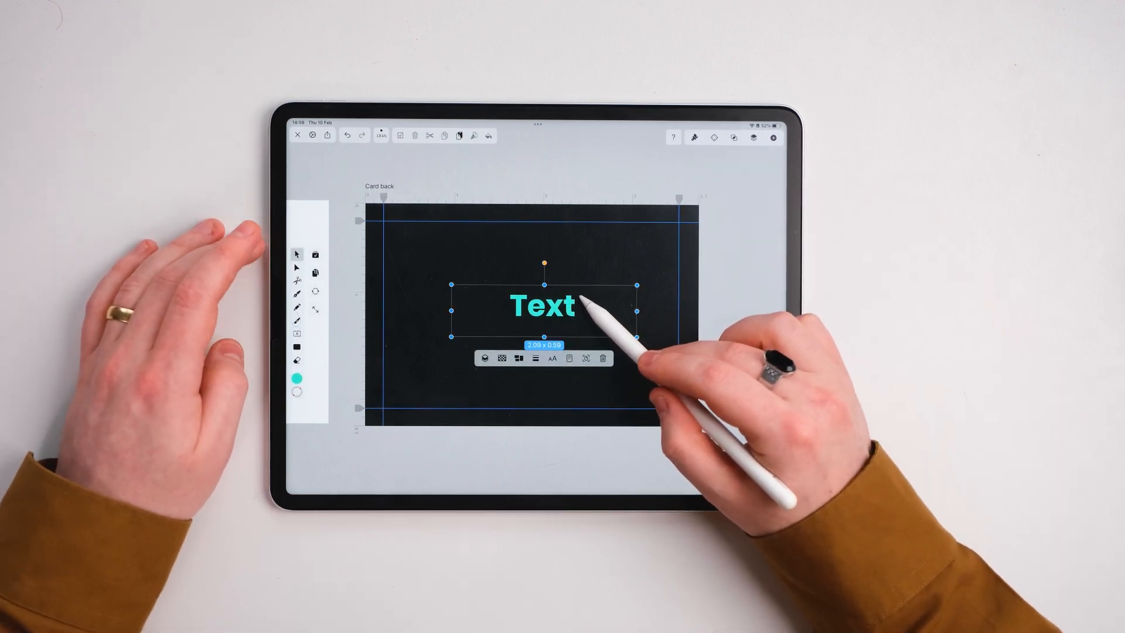
double_click(543, 305)
text(Logotype)
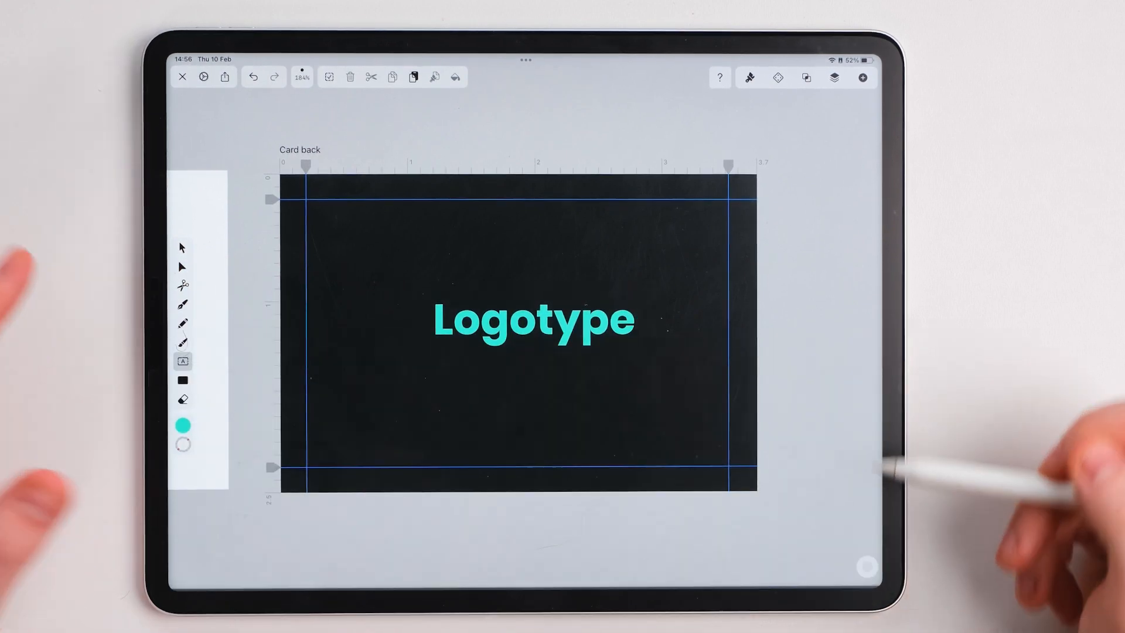
Step: Centre the Logotype text horizontally on the card back
click(534, 319)
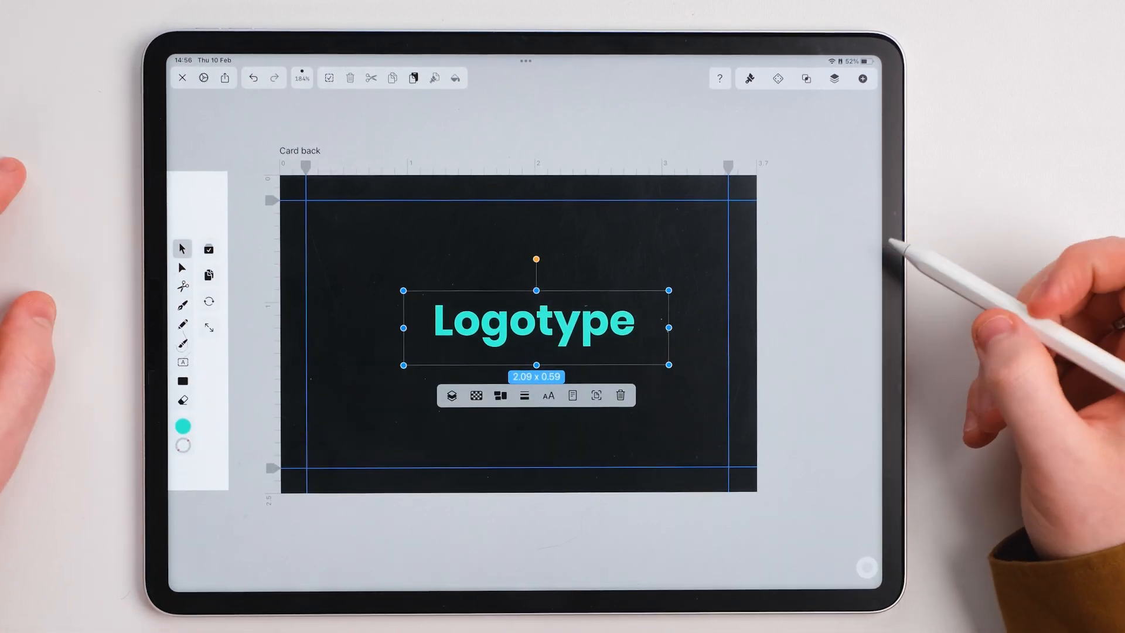
click(758, 62)
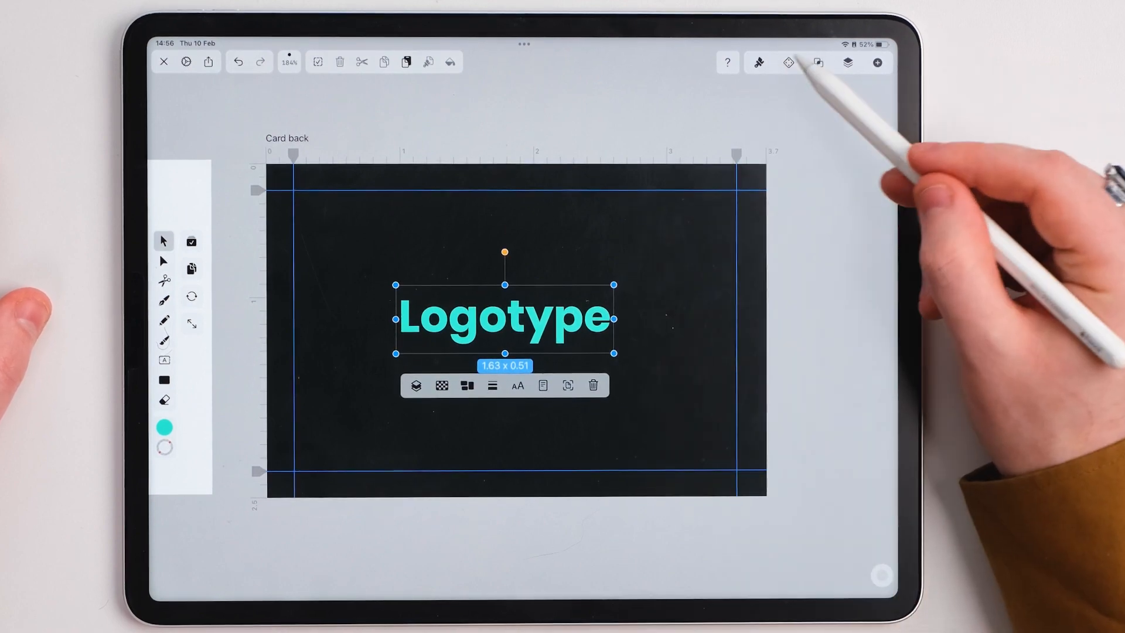
click(789, 63)
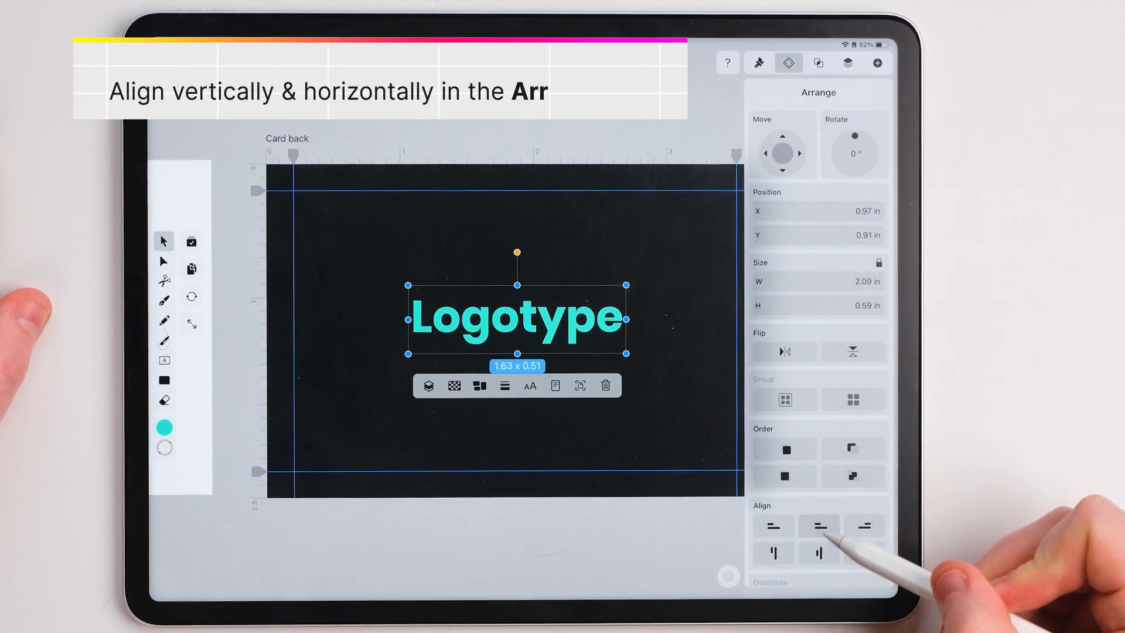
click(818, 526)
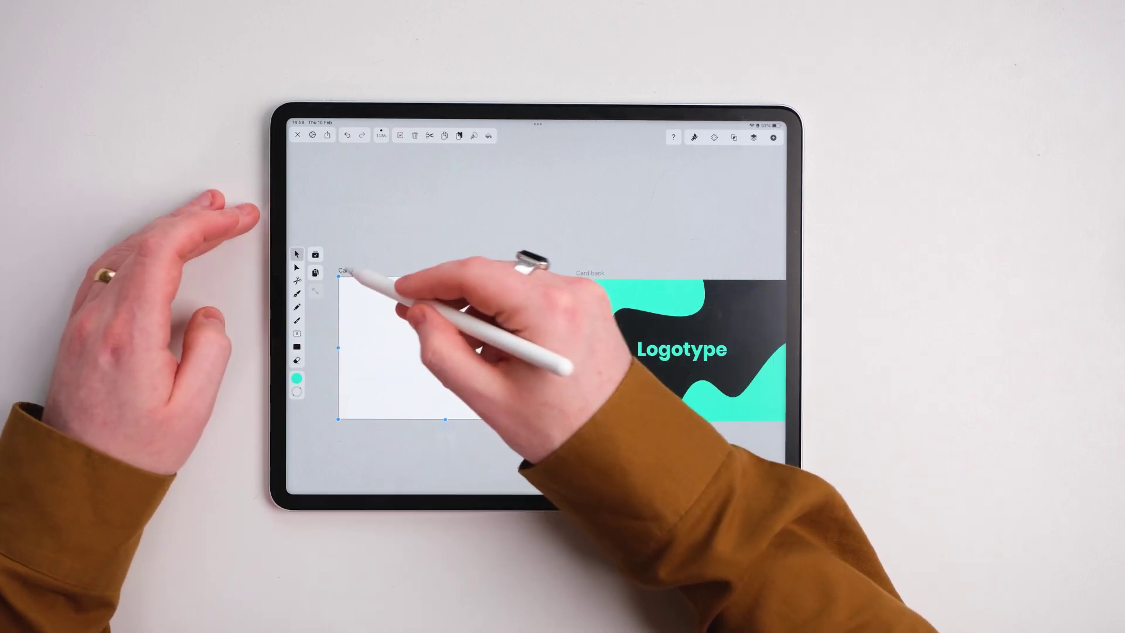
Step: Place the Logotype text on the front card in black, toward the lower right
click(413, 345)
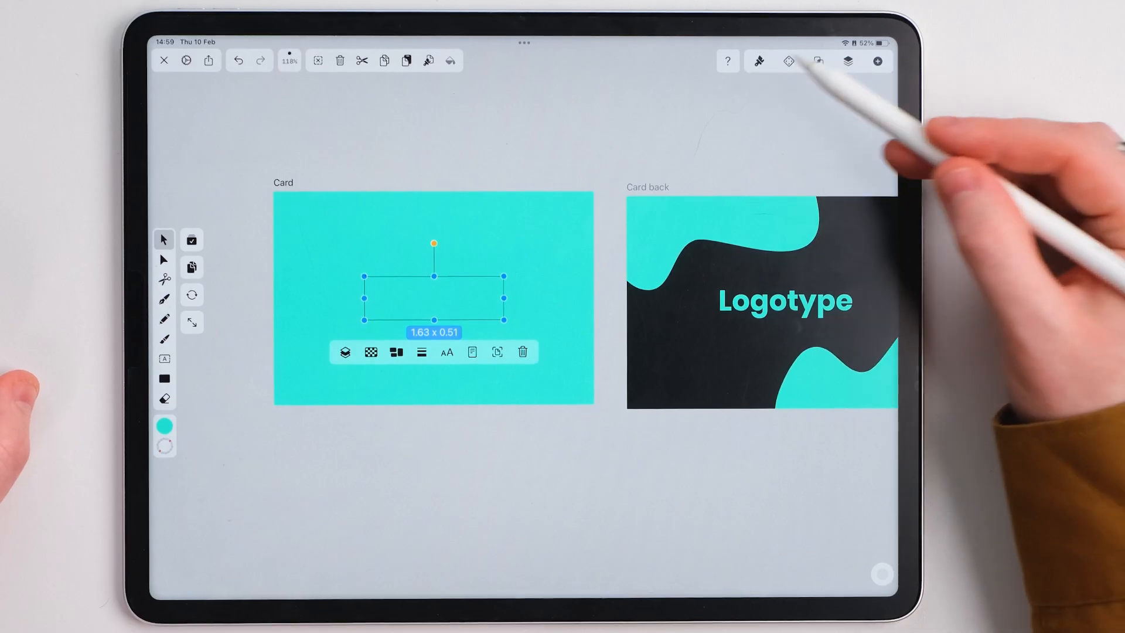
click(758, 61)
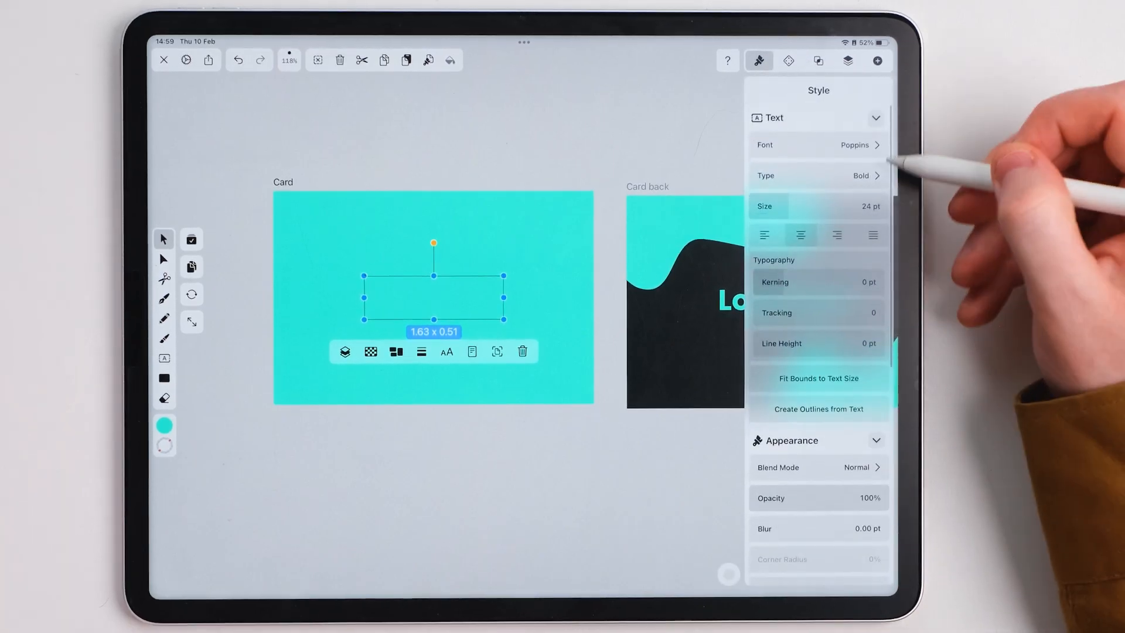
click(854, 145)
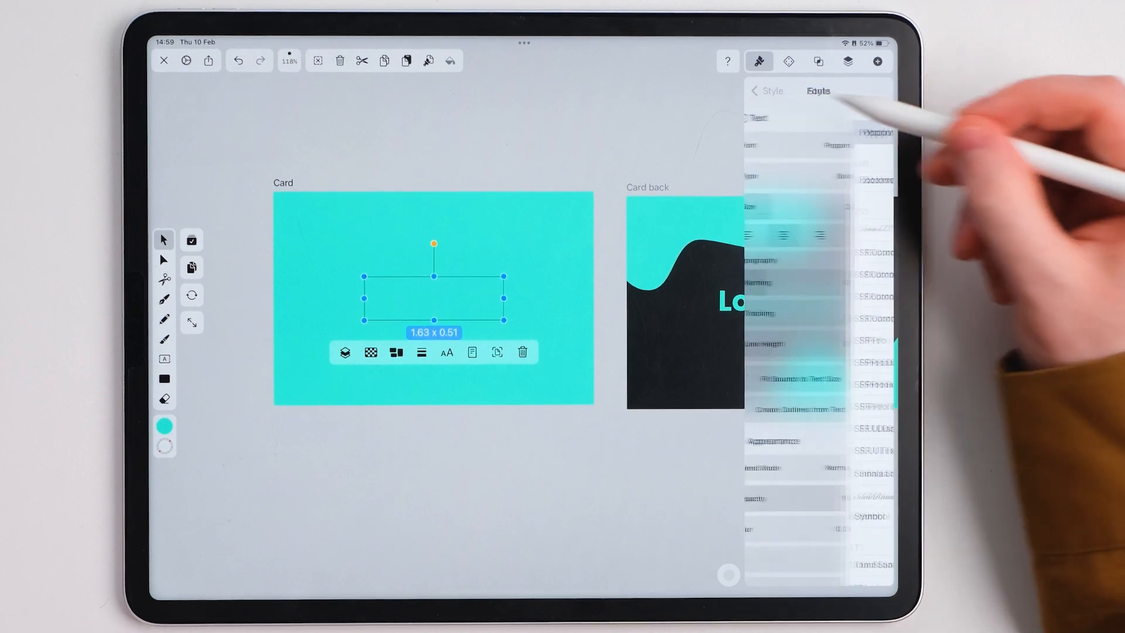
click(754, 91)
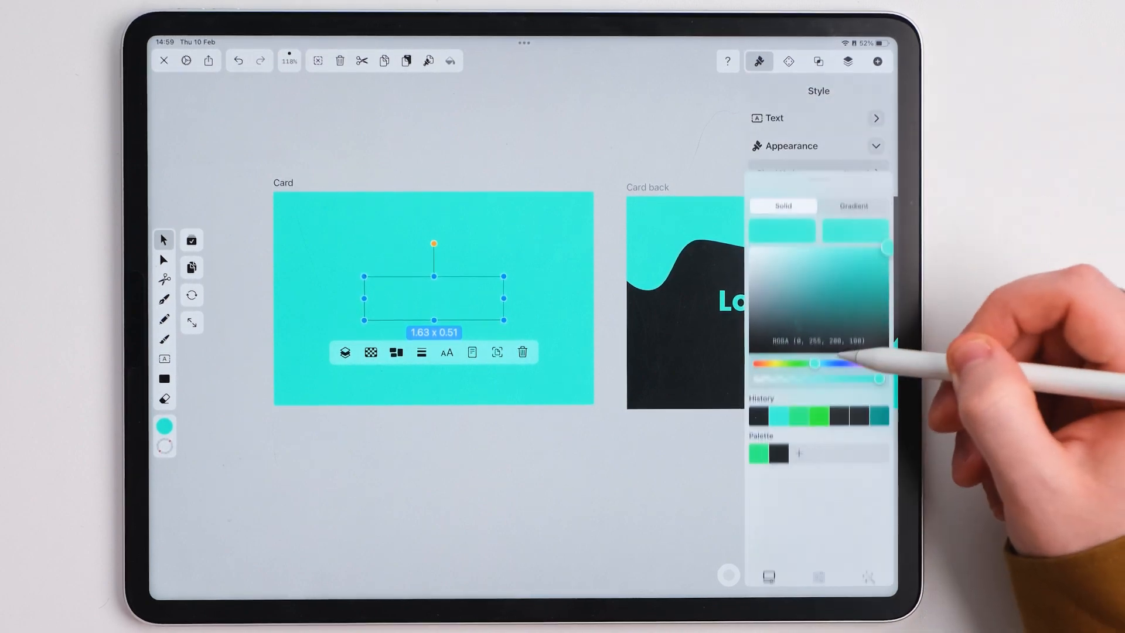
click(783, 330)
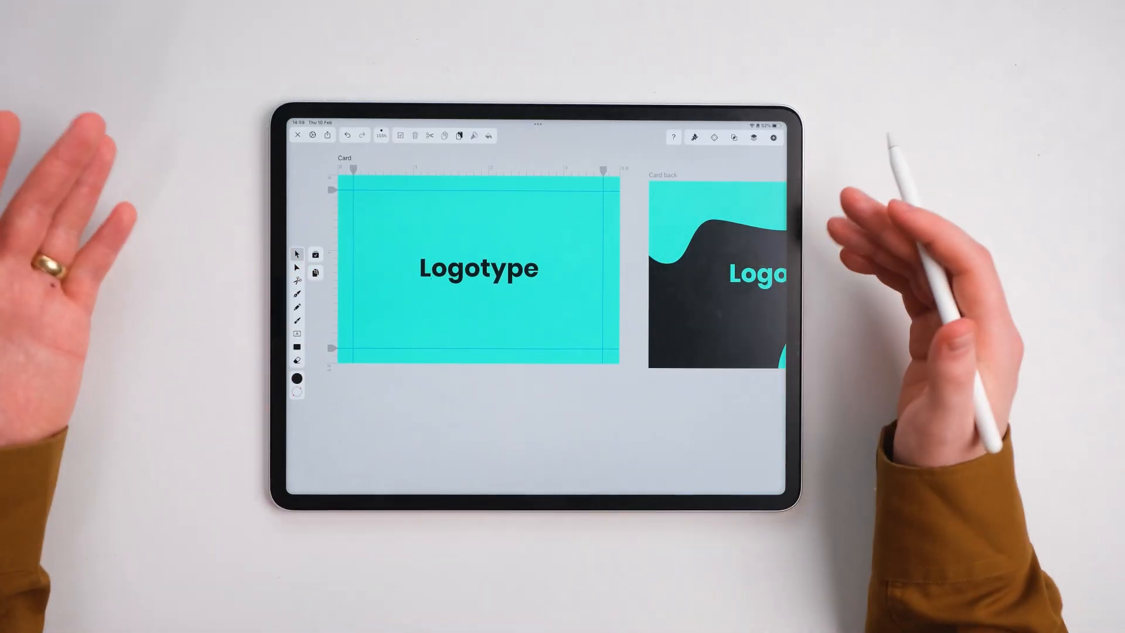
mouse_move(610, 287)
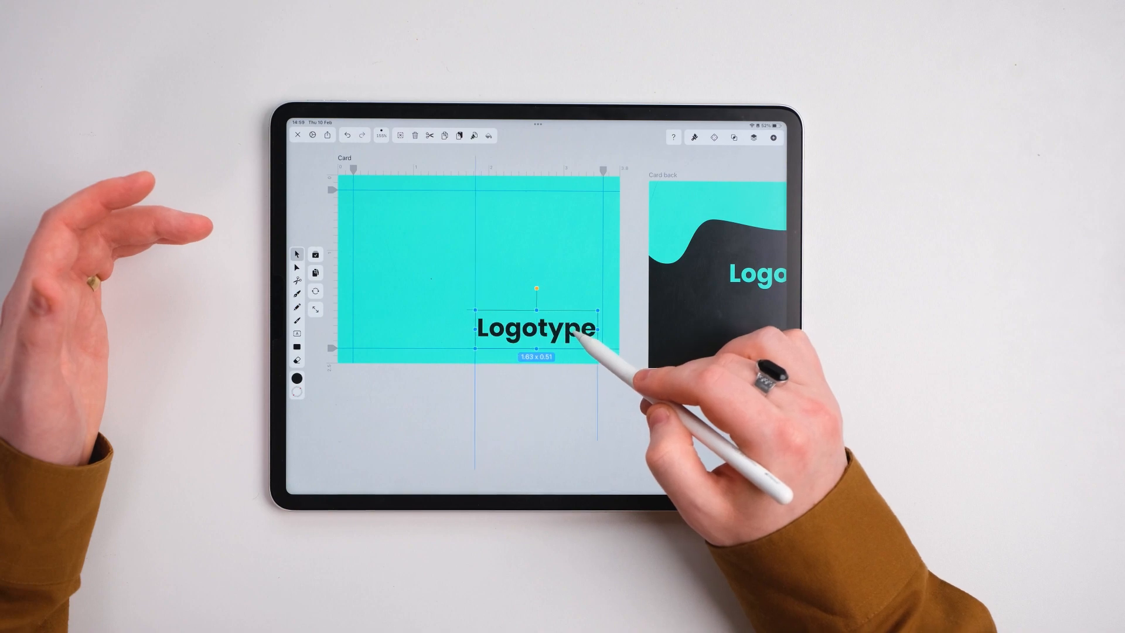
click(535, 328)
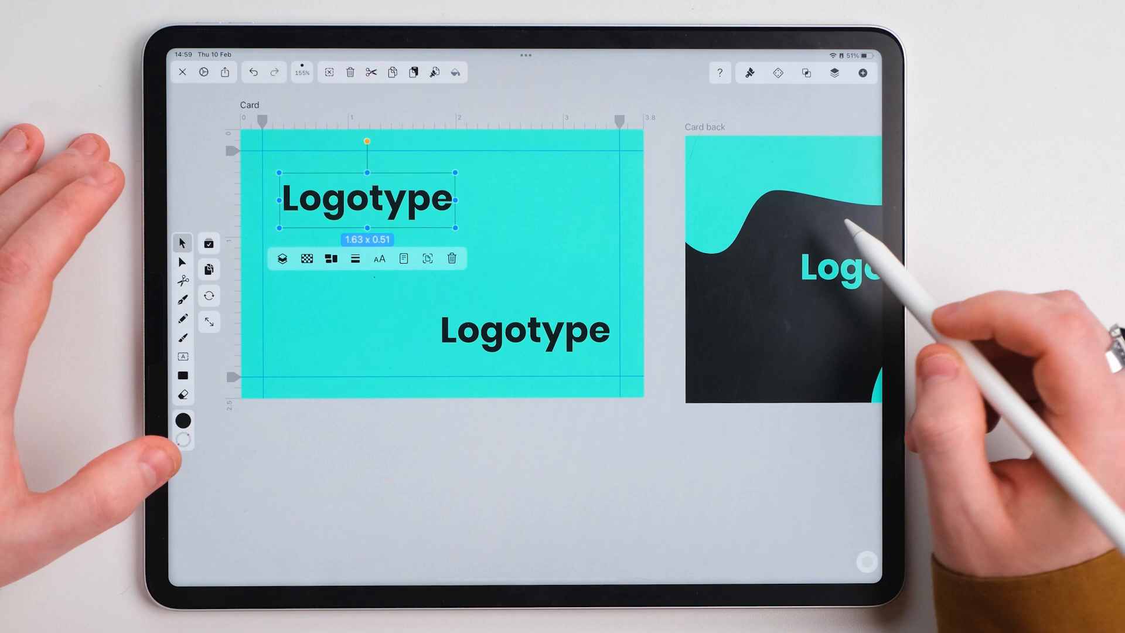
Step: Edit the copied Logotype text into the cardholder's name
double_click(364, 196)
text(Will Paterson)
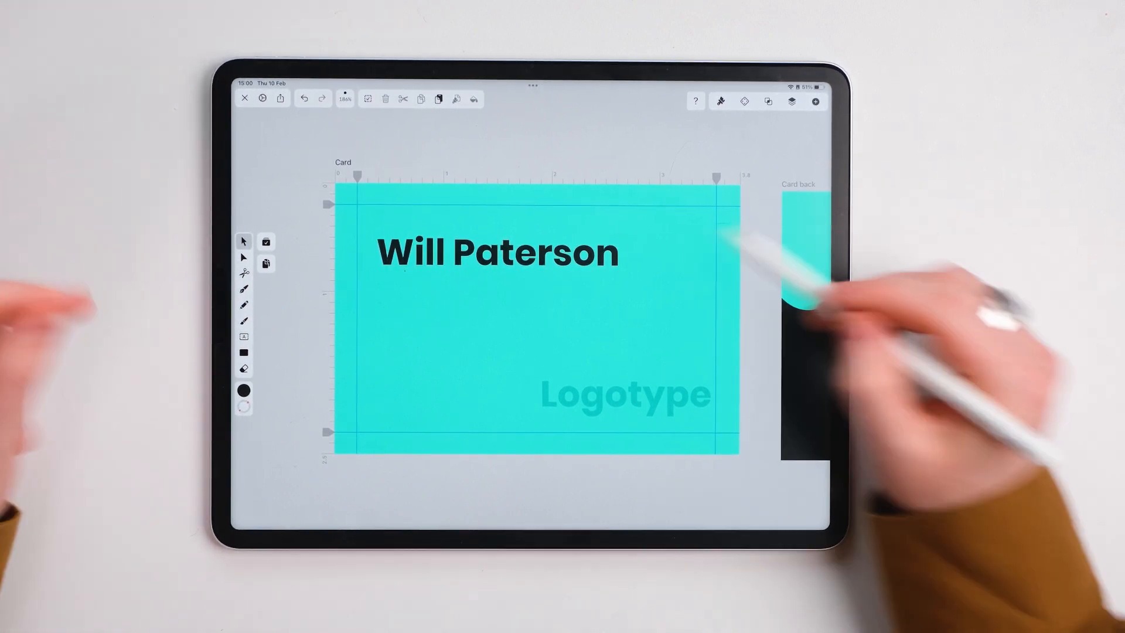
click(498, 252)
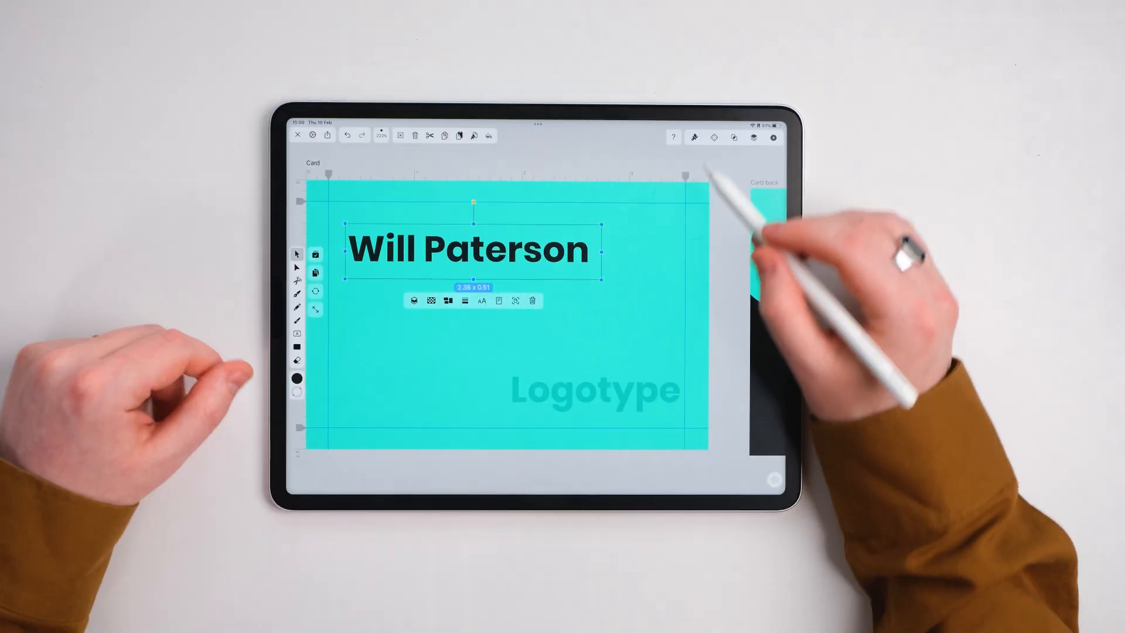
Step: Reduce the name text's font size in the style settings
click(693, 136)
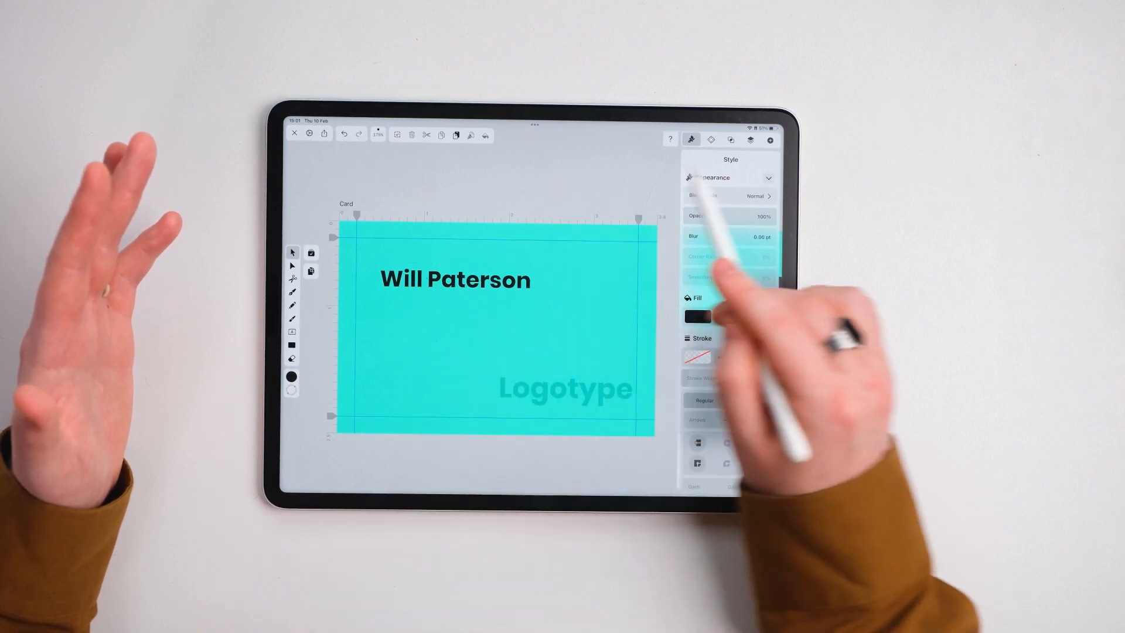
click(453, 280)
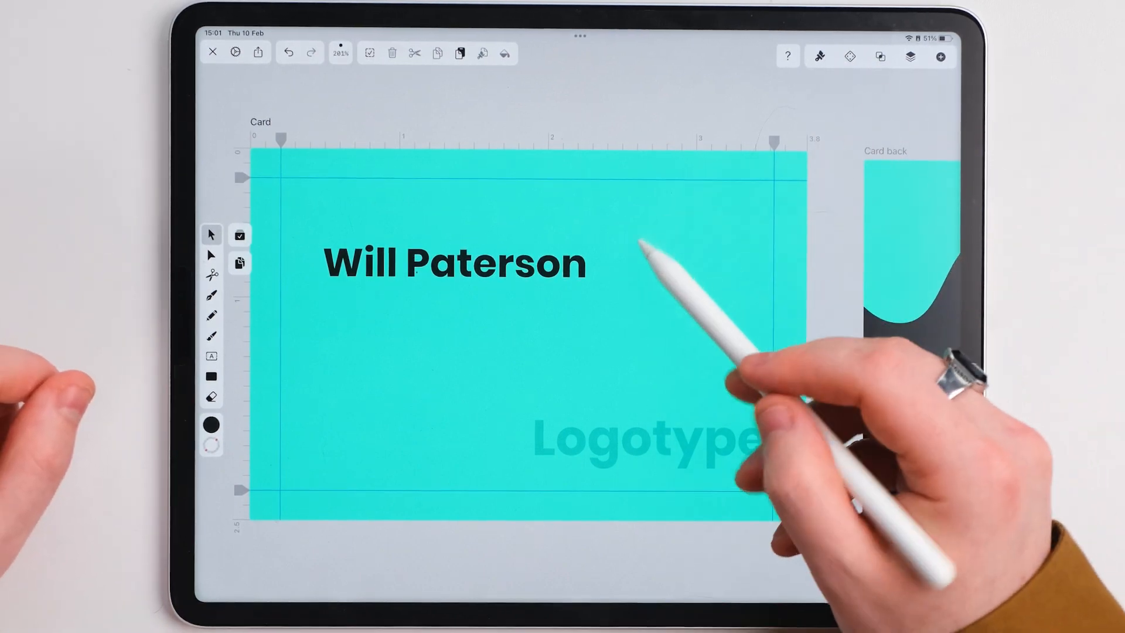
Step: Start a new text line for the phone number beneath the name
click(454, 263)
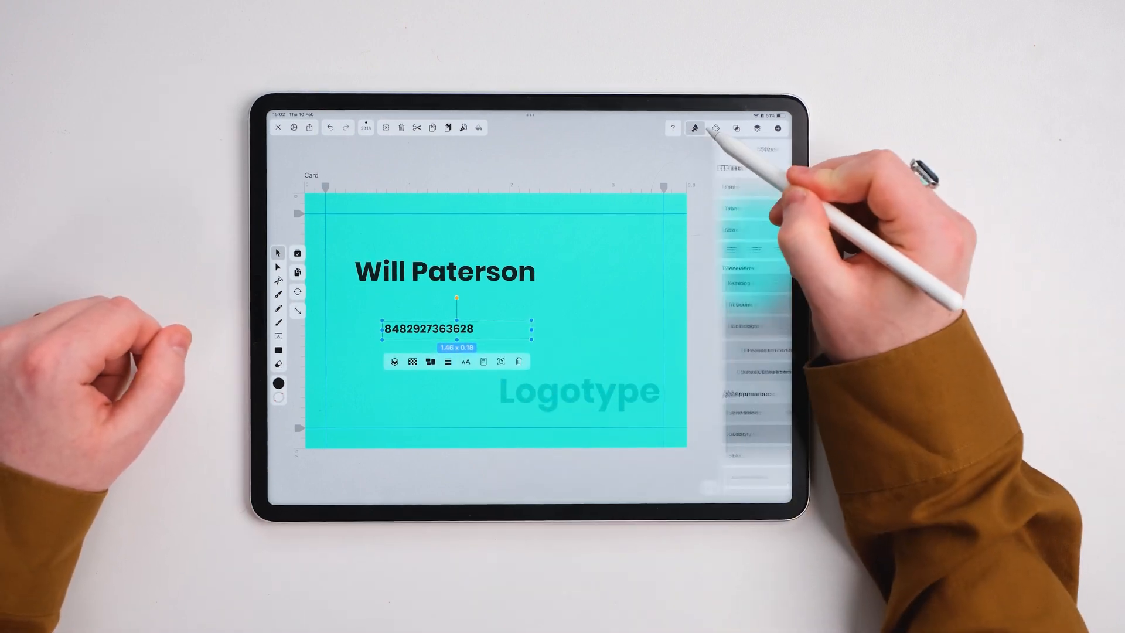
Step: Switch the phone number text to a lighter font weight
click(693, 127)
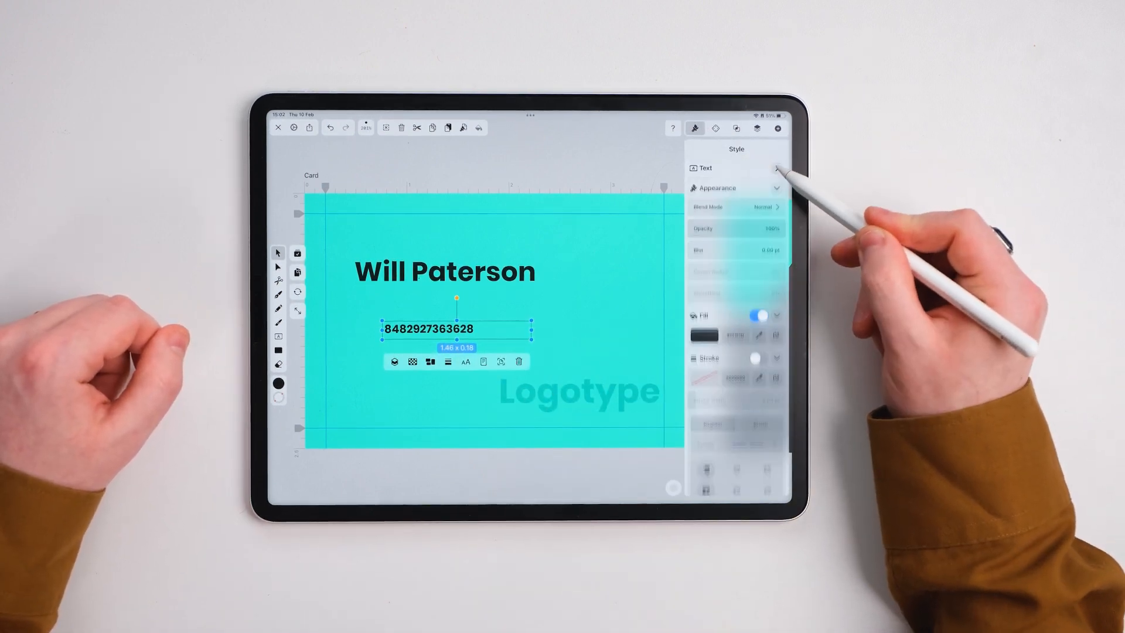
click(775, 168)
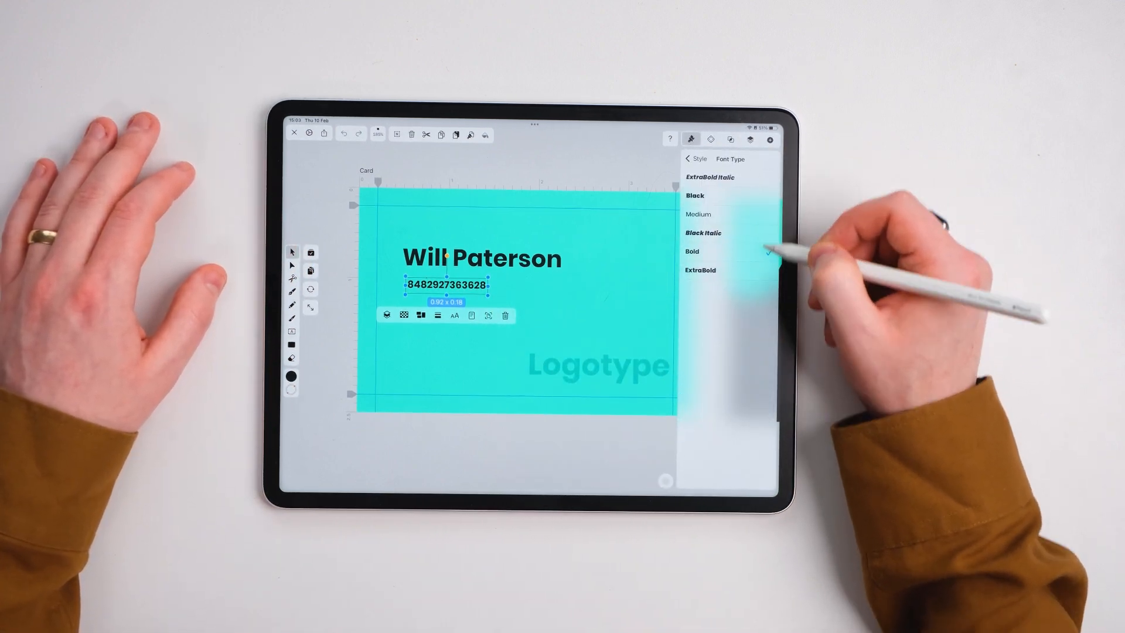
click(697, 215)
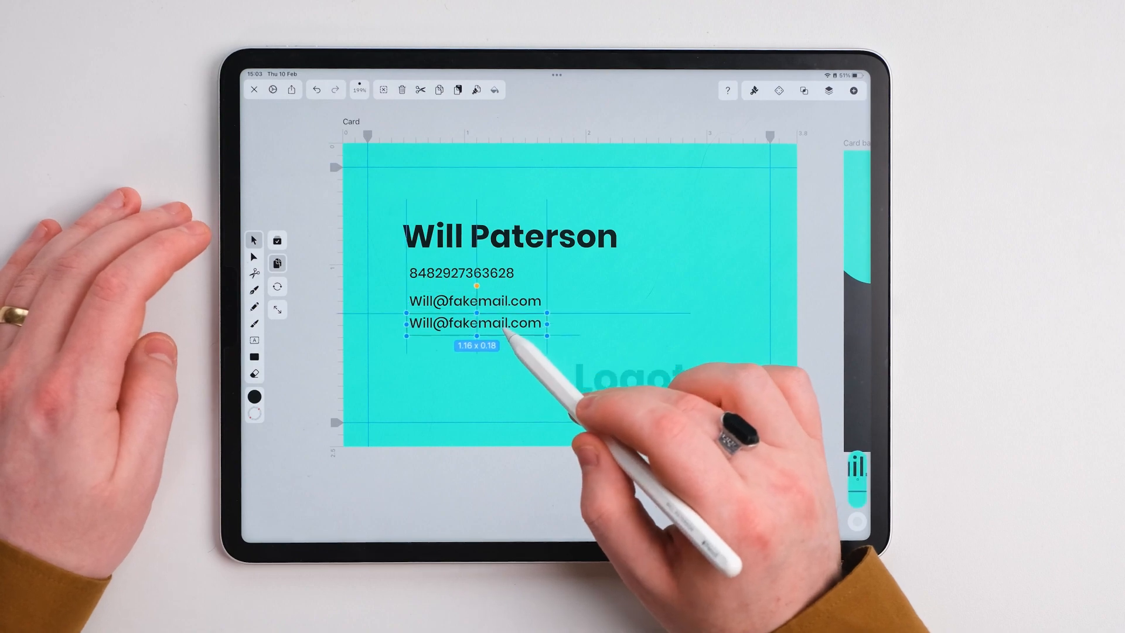
Step: Retype the bottom duplicated email line as the website address
click(476, 322)
text(Willpaterson.space)
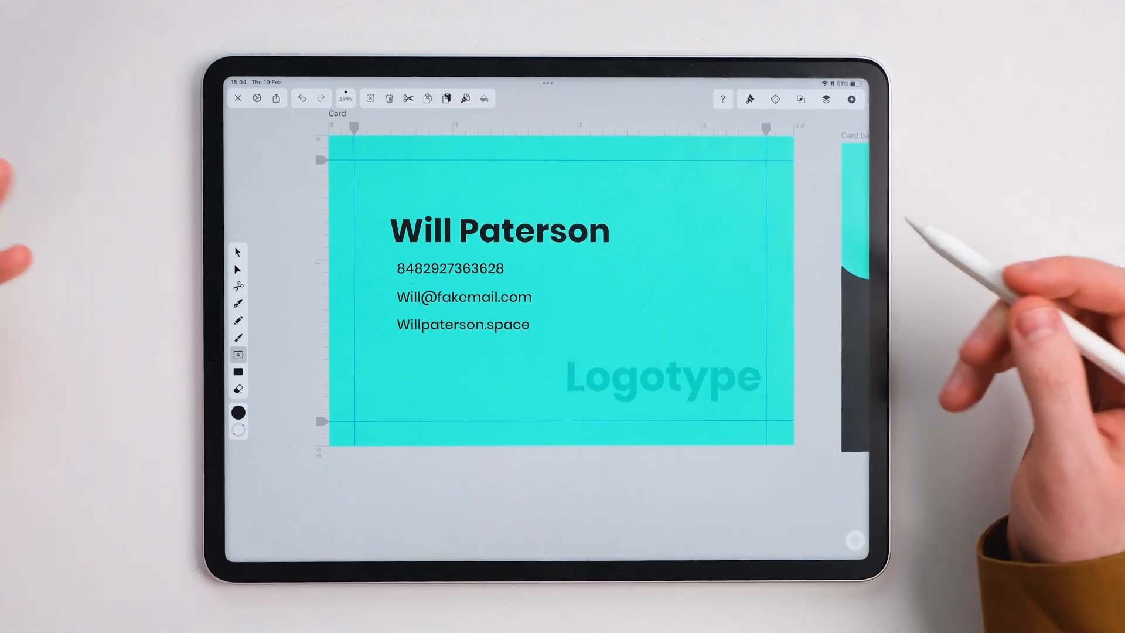
click(827, 99)
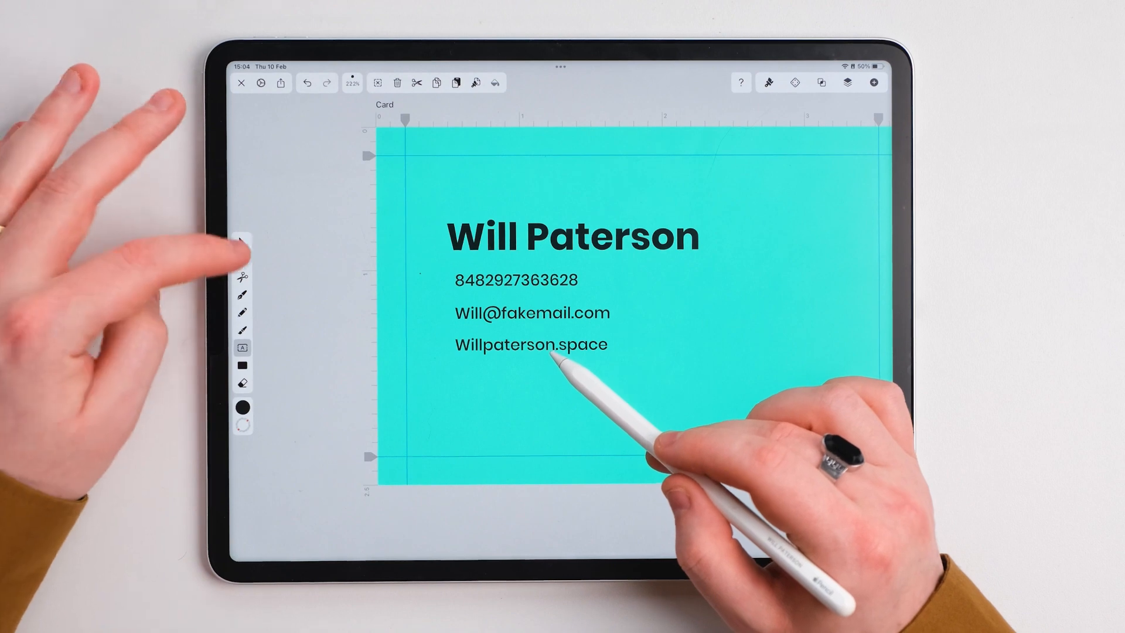
Step: Select all three contact lines and shift them right to leave room for icons
click(532, 312)
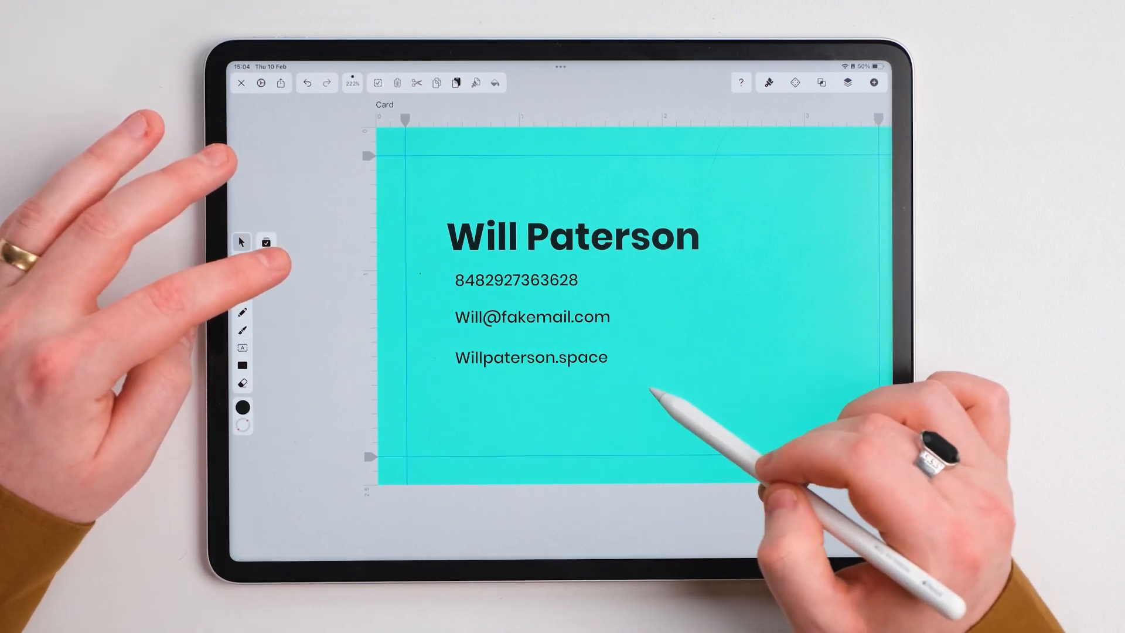
click(531, 330)
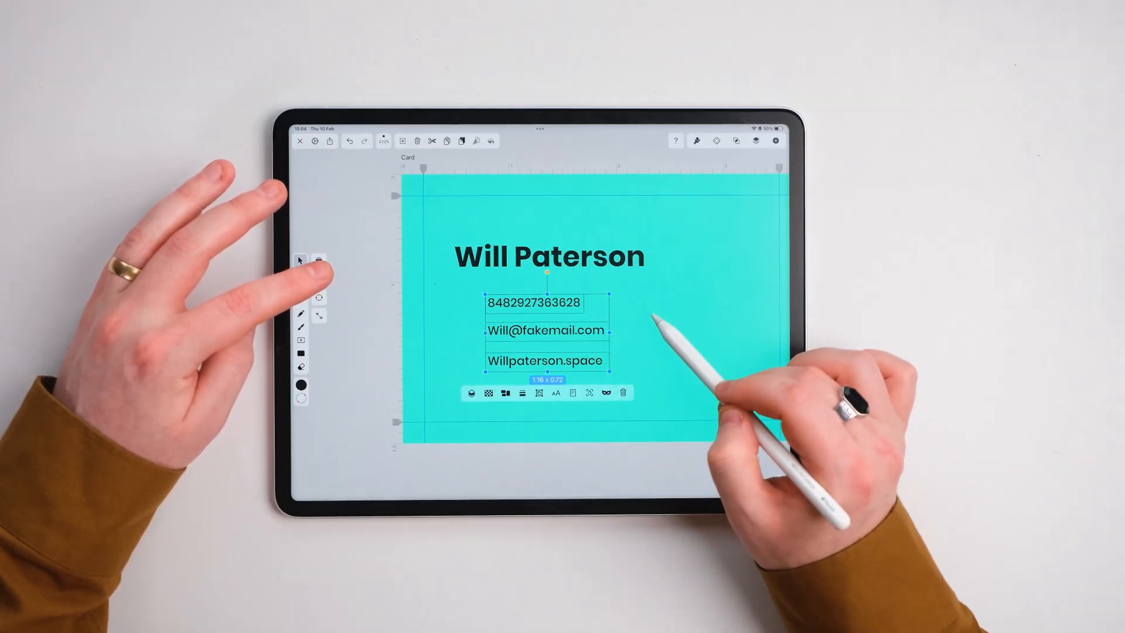
click(775, 140)
text(mobile)
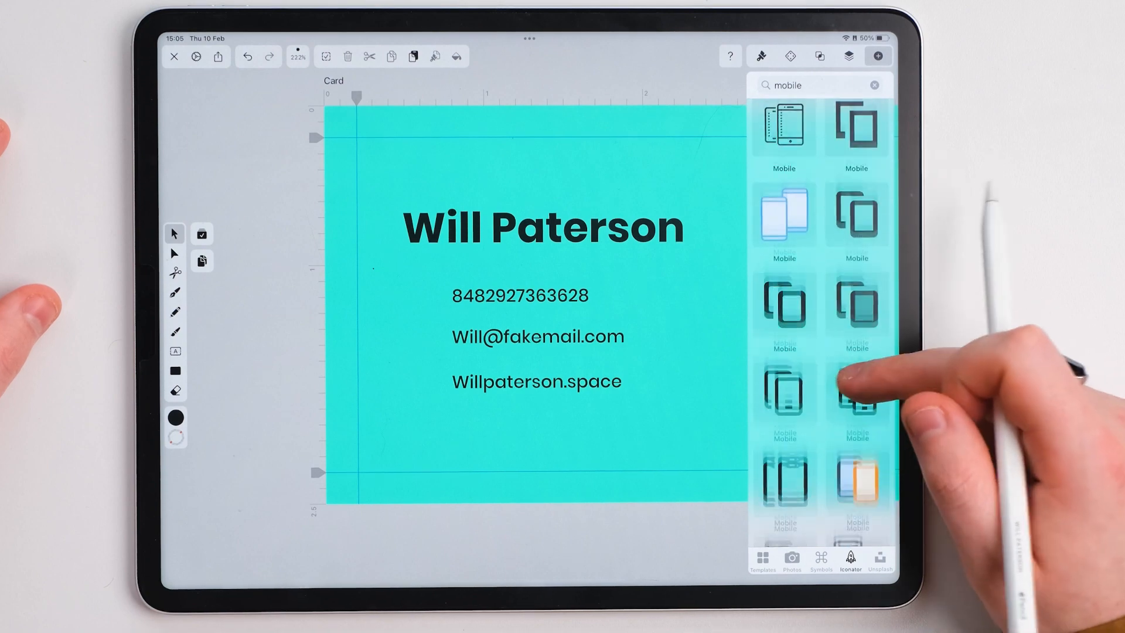
Step: Scroll the Iconator mobile results to find a phone icon for the number
scroll(down, 3)
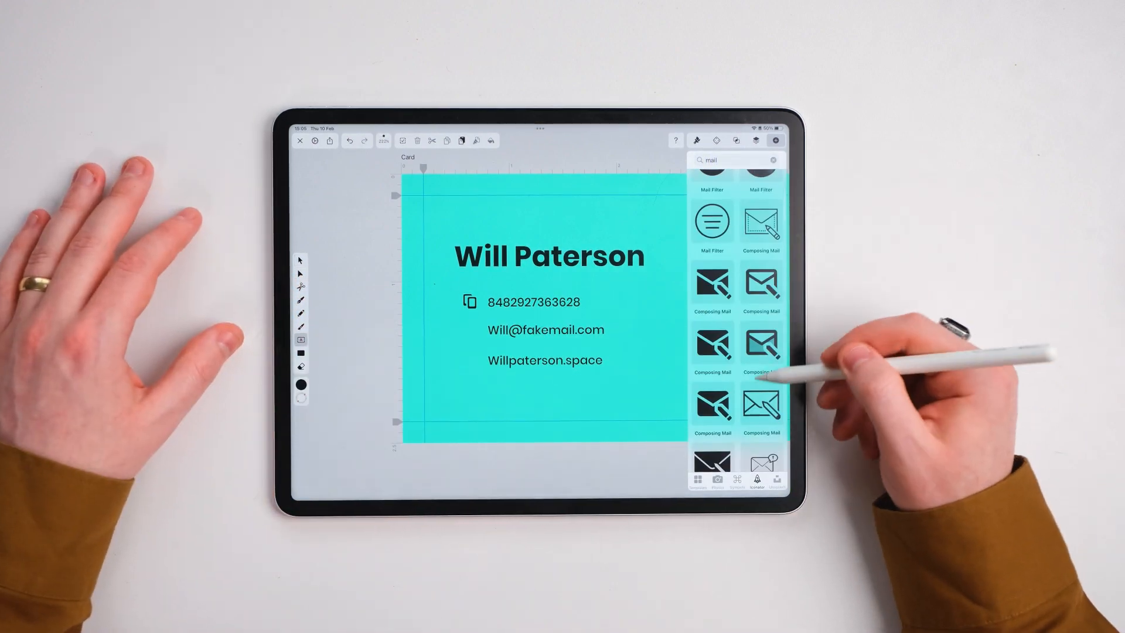
Step: Place a small envelope icon beside the email line and search Iconator for 'web'
scroll(down, 3)
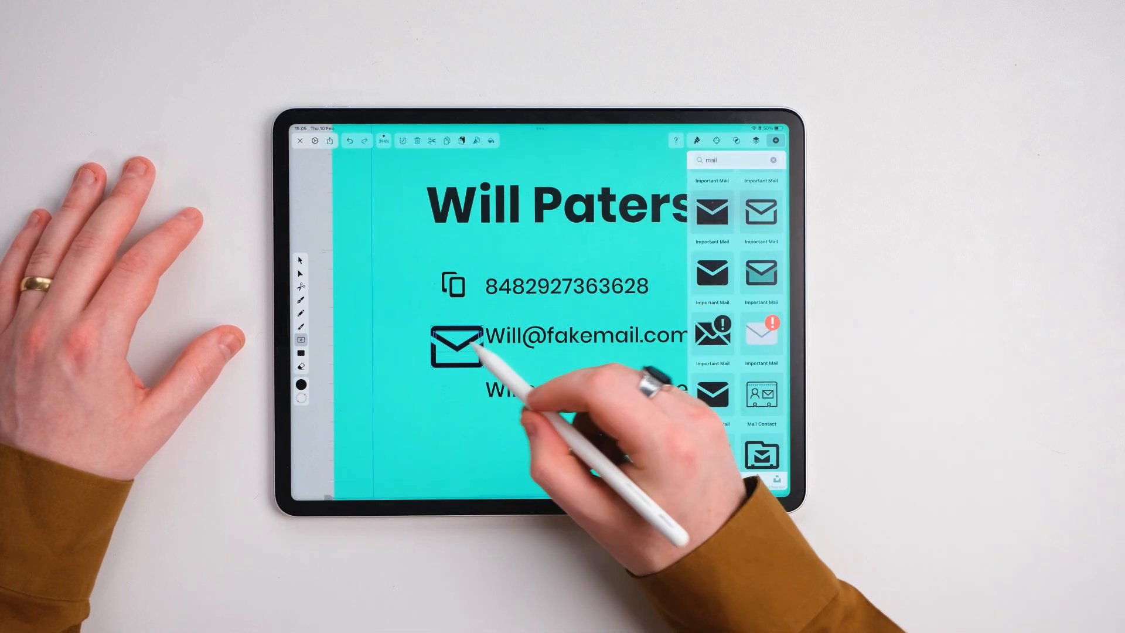
click(457, 346)
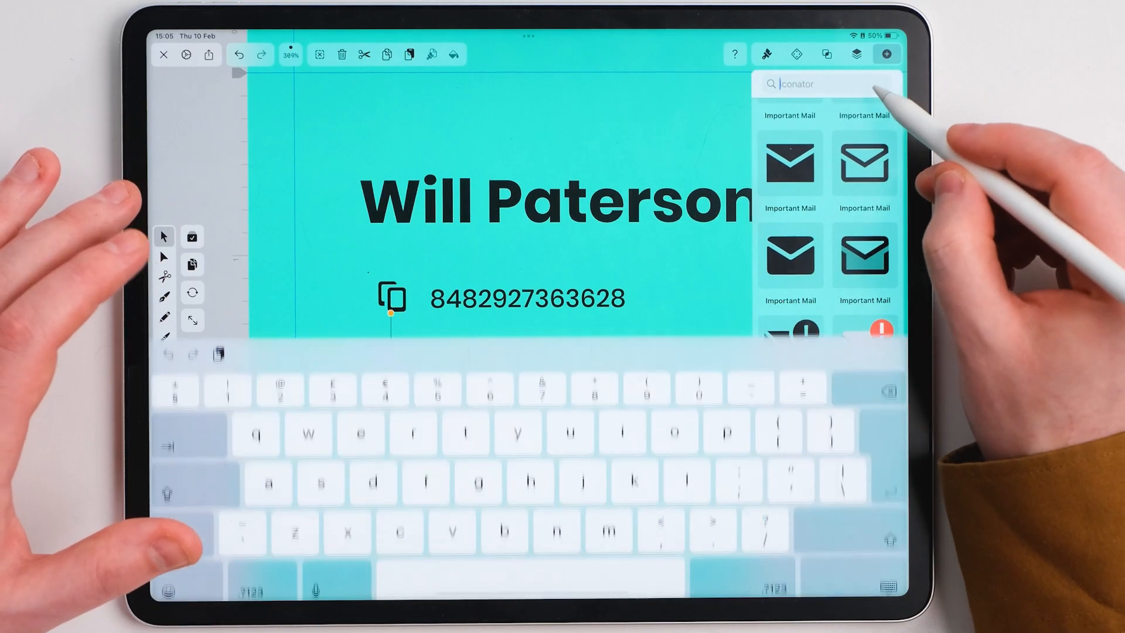
text(website)
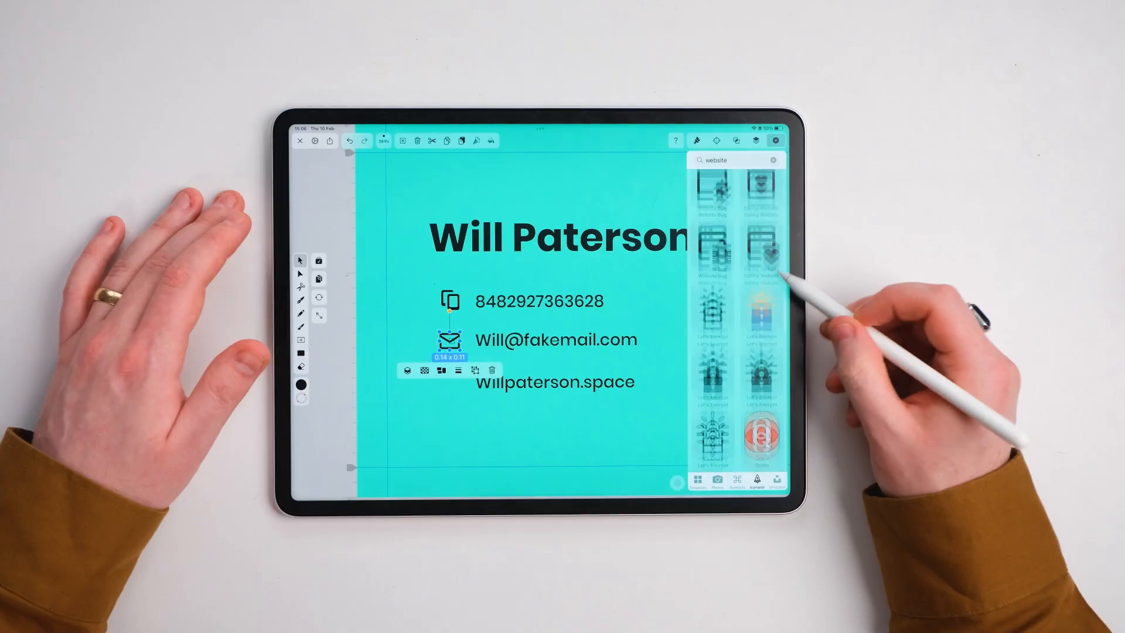
Step: Scroll through the website icon results to find a globe icon
scroll(down, 3)
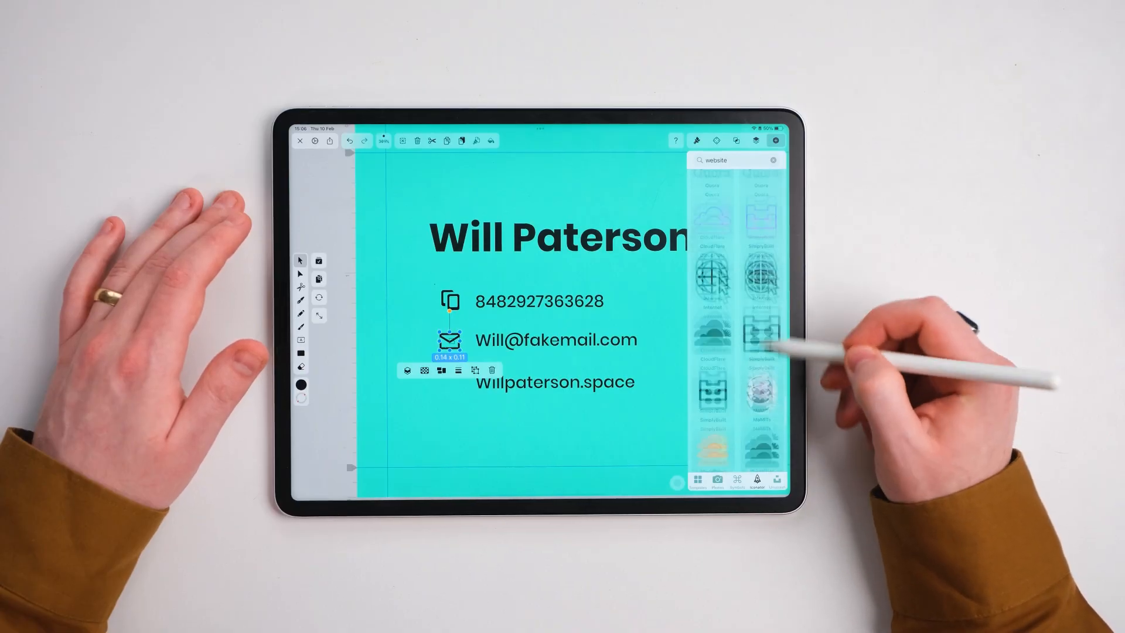
scroll(down, 3)
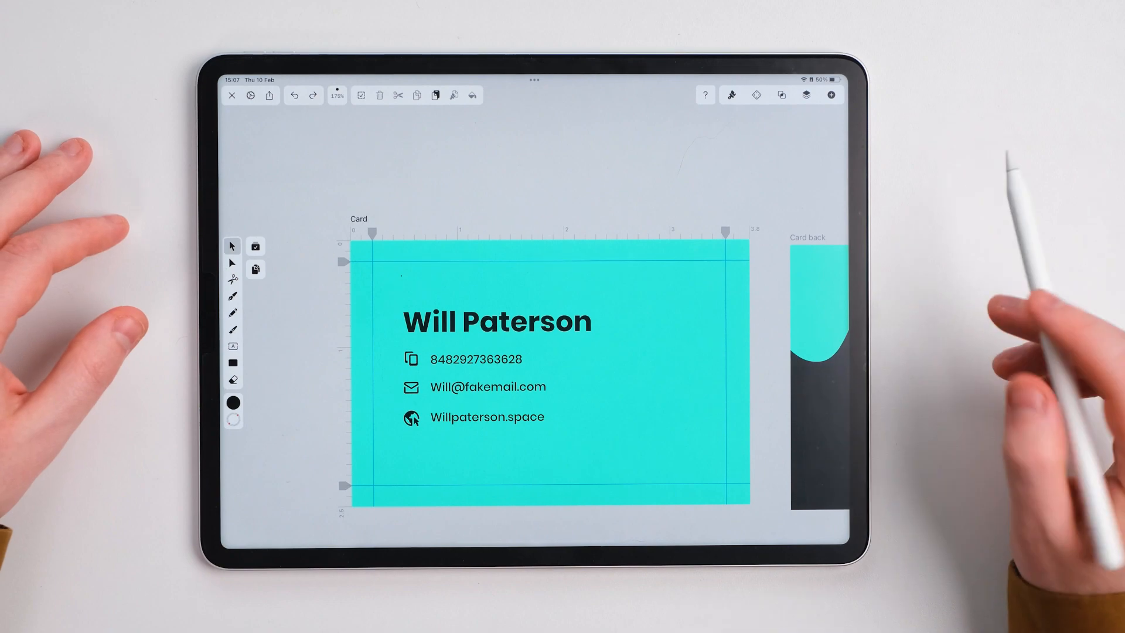
Step: Select the name, icons and contact lines together and show their Style settings
click(498, 373)
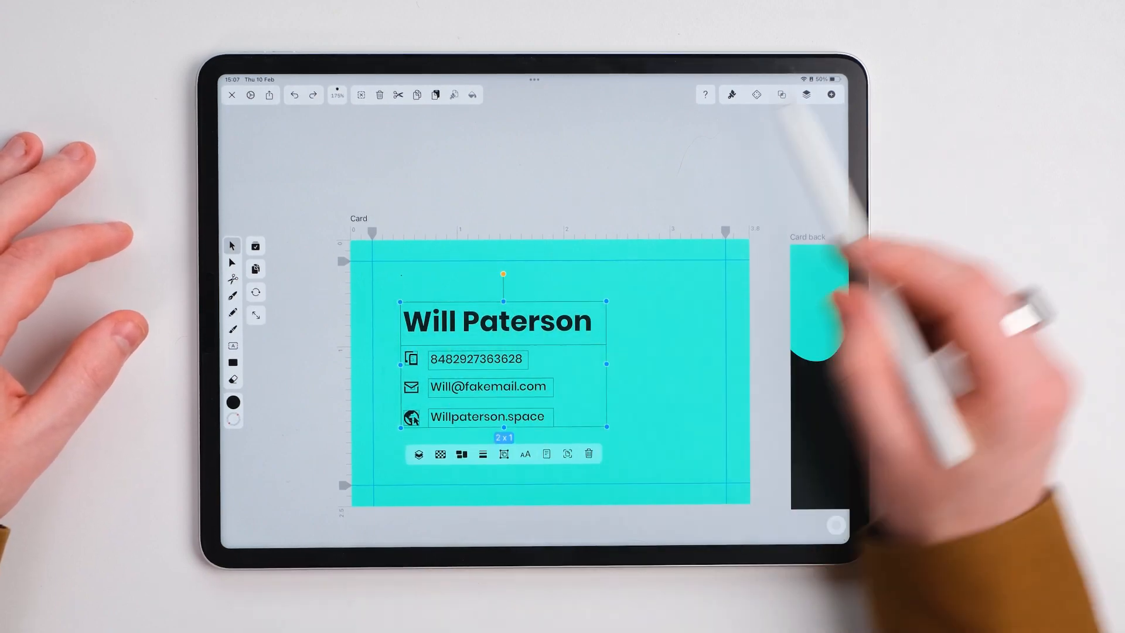
click(731, 94)
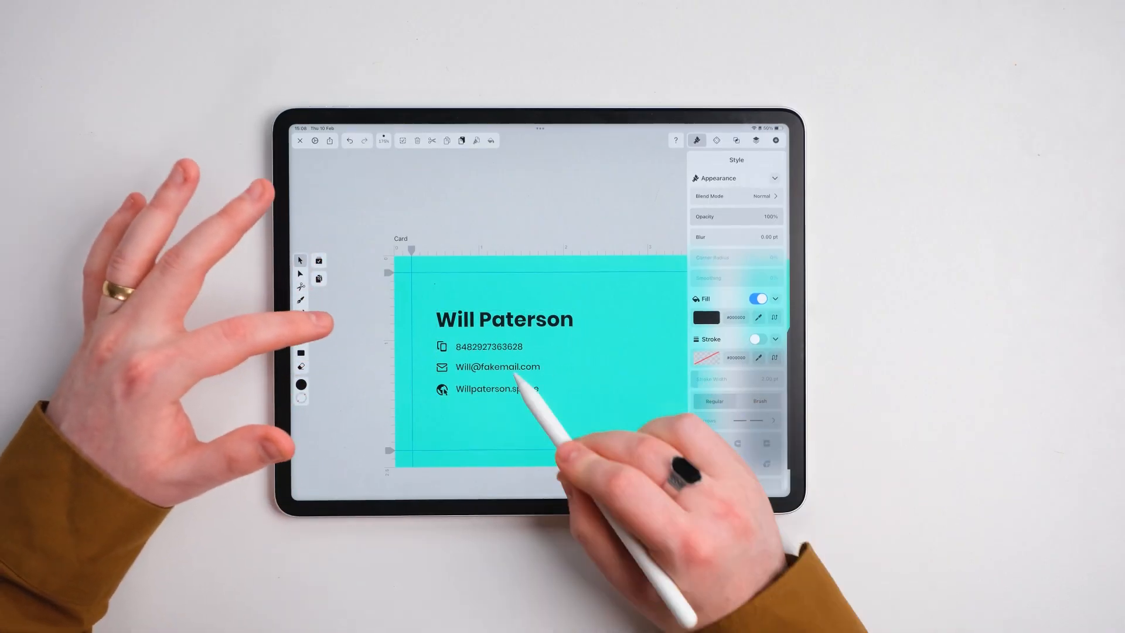
Step: Paste the Card back wave onto the front card's lower right and reselect the text block
click(502, 366)
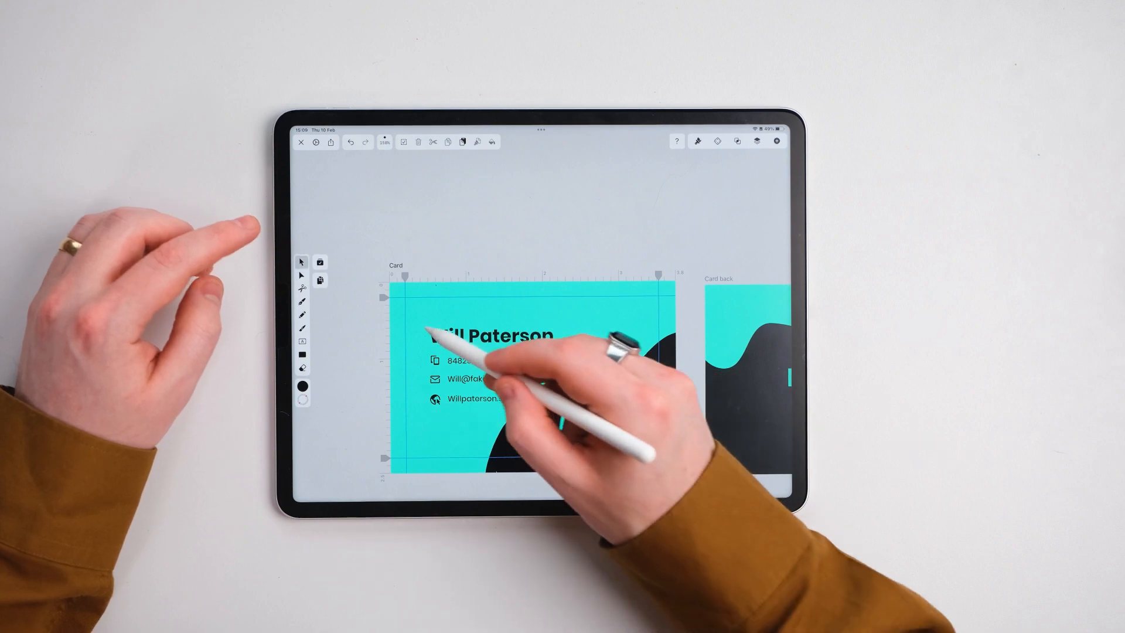
click(480, 379)
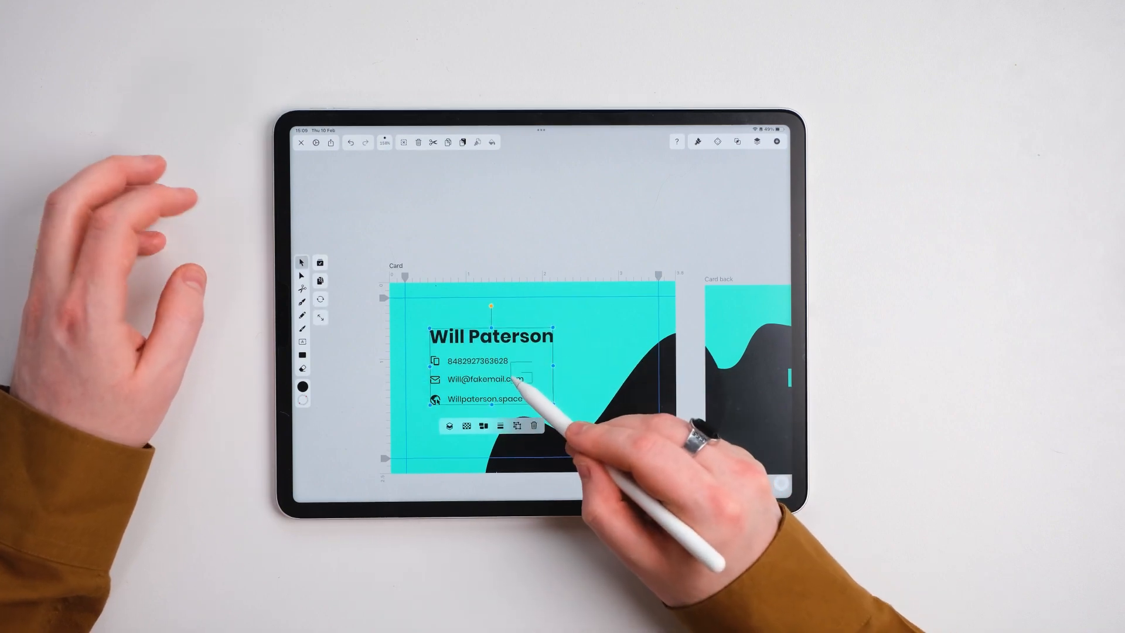